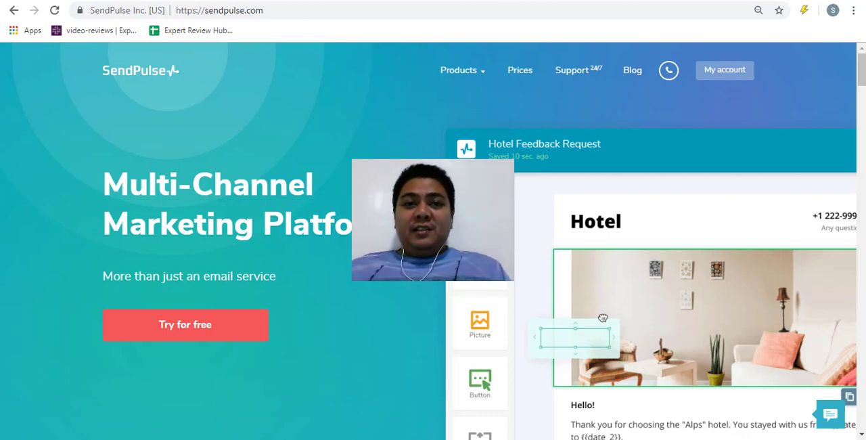
Step: Go to My account to reach the email service dashboard showing 0 of 2500 subscribers
{"action": "left_click", "coordinate": [724, 71]}
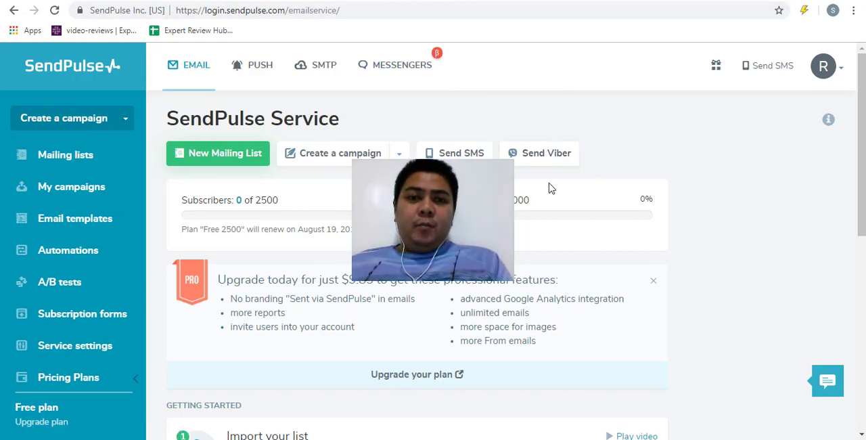
{"action": "scroll", "scroll_direction": "down", "scroll_amount": 3}
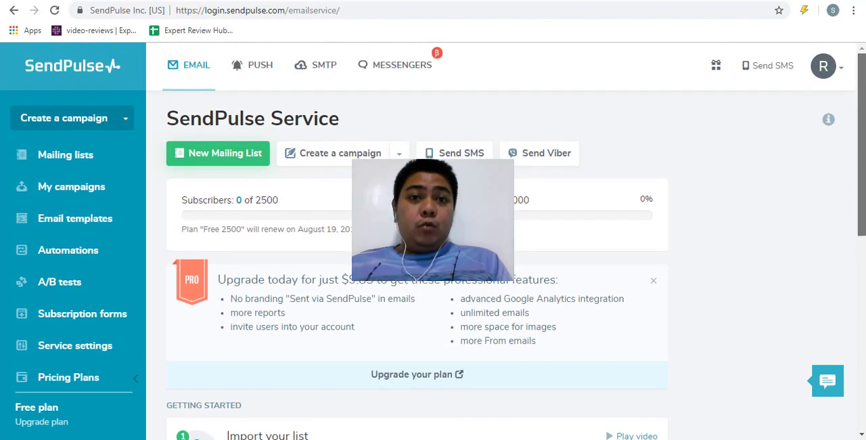
{"action": "mouse_move", "coordinate": [332, 111]}
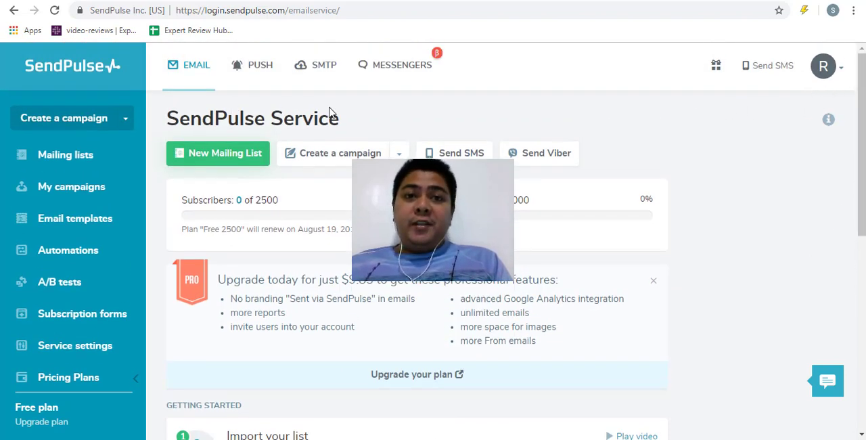
{"action": "mouse_move", "coordinate": [574, 130]}
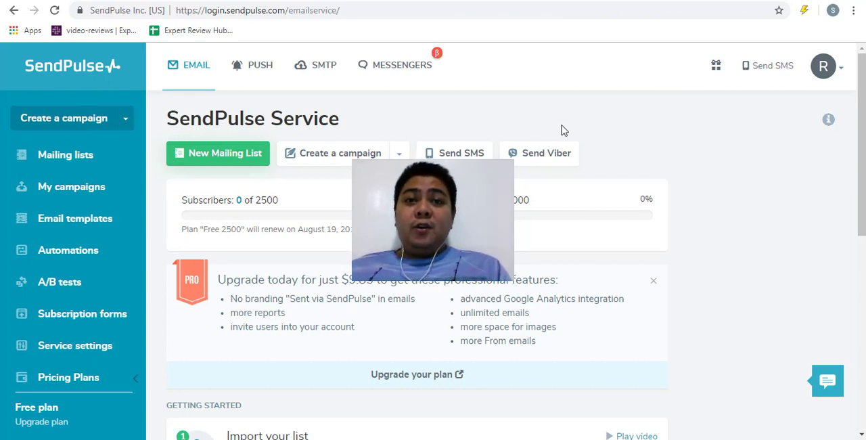
{"action": "mouse_move", "coordinate": [548, 127]}
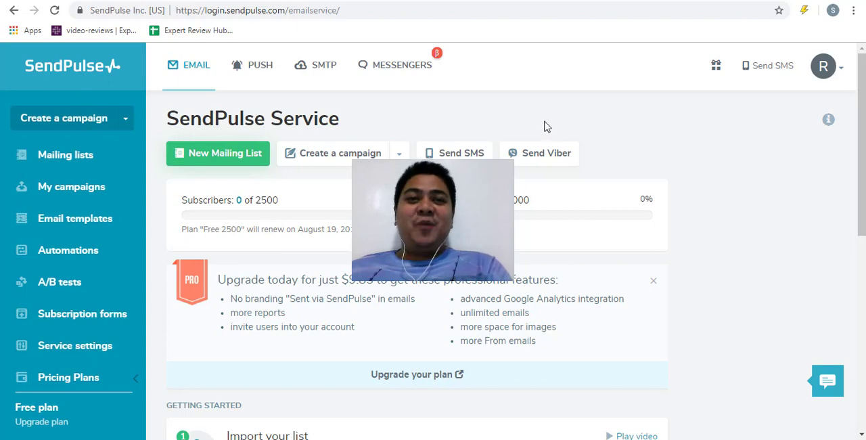
{"action": "scroll", "scroll_direction": "down", "scroll_amount": 3}
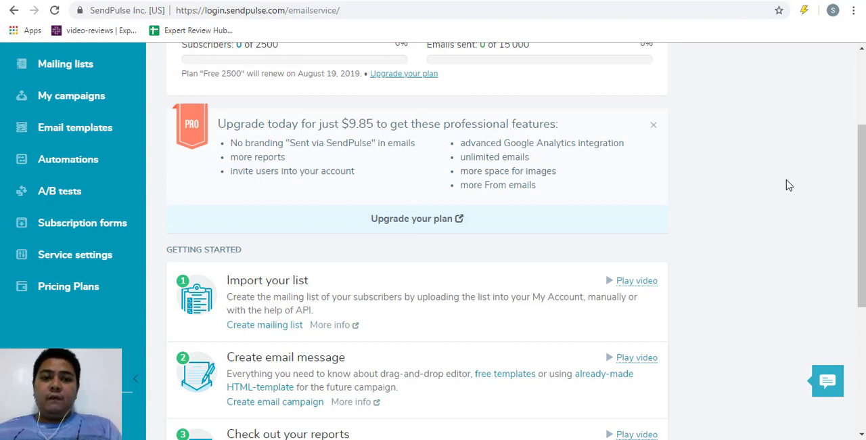
{"action": "mouse_move", "coordinate": [712, 119]}
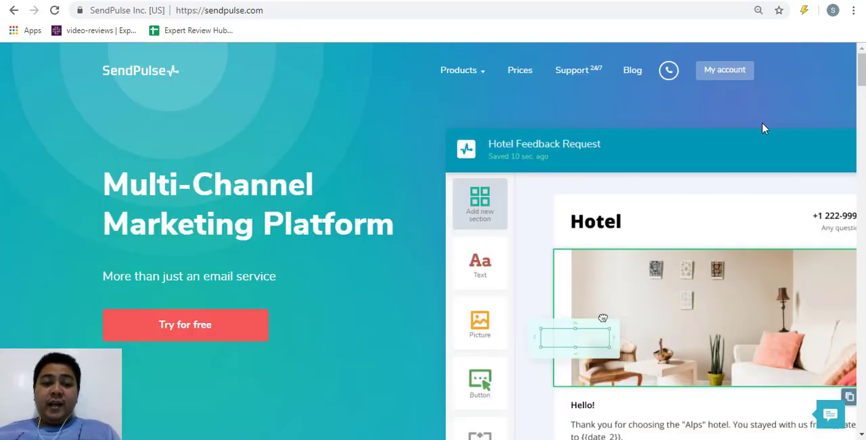
Step: Scroll the homepage down to the 'All delivery channels on one platform' section
{"action": "scroll", "scroll_direction": "down", "scroll_amount": 3}
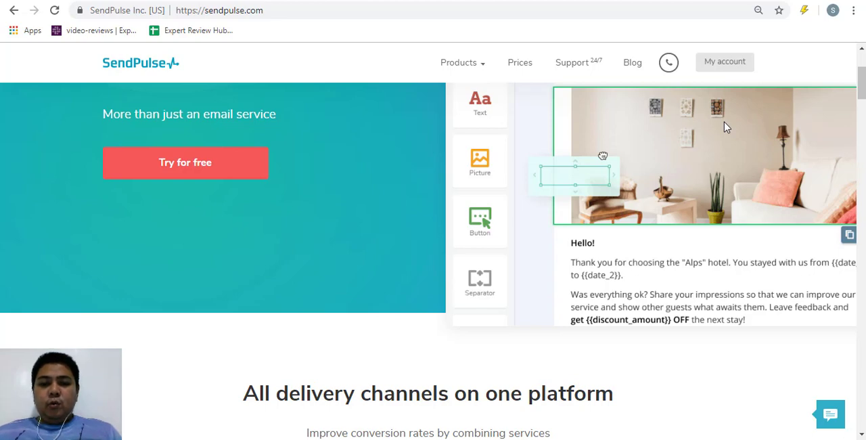
{"action": "scroll", "scroll_direction": "down", "scroll_amount": 3}
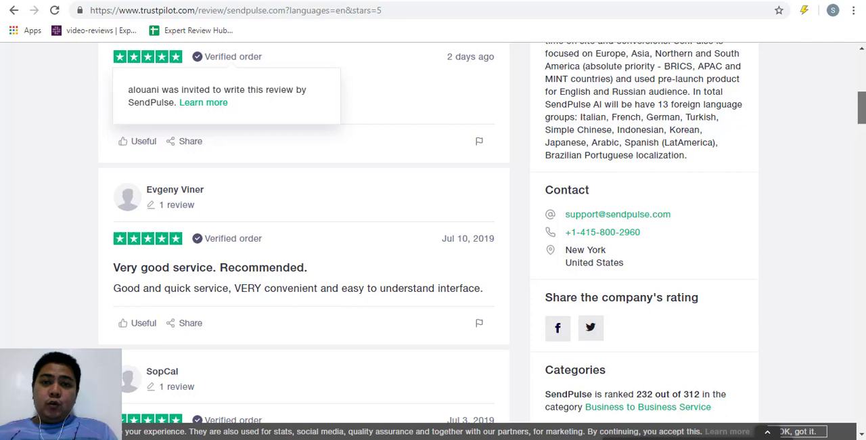
Step: Scroll through the five-star SendPulse reviews down to the June 2019 entries praising live support
{"action": "scroll", "scroll_direction": "up", "scroll_amount": 3}
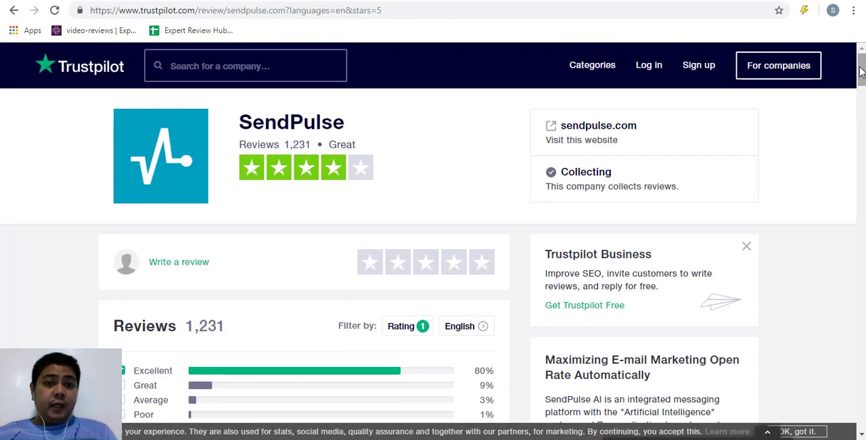
{"action": "scroll", "scroll_direction": "down", "scroll_amount": 3}
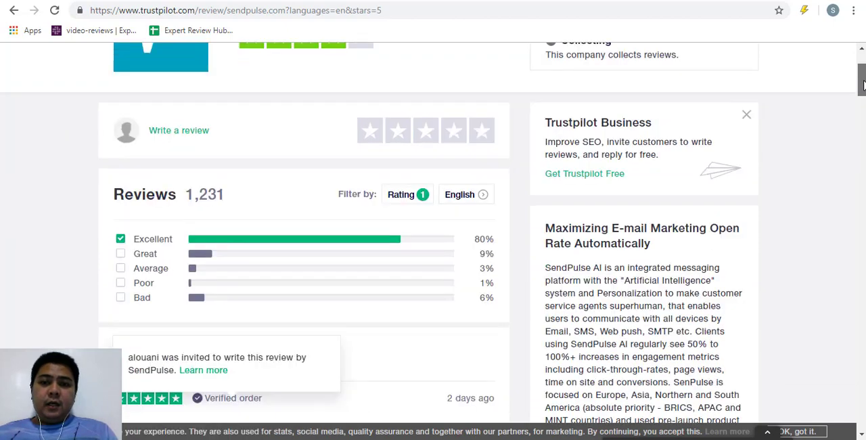
{"action": "scroll", "scroll_direction": "down", "scroll_amount": 3}
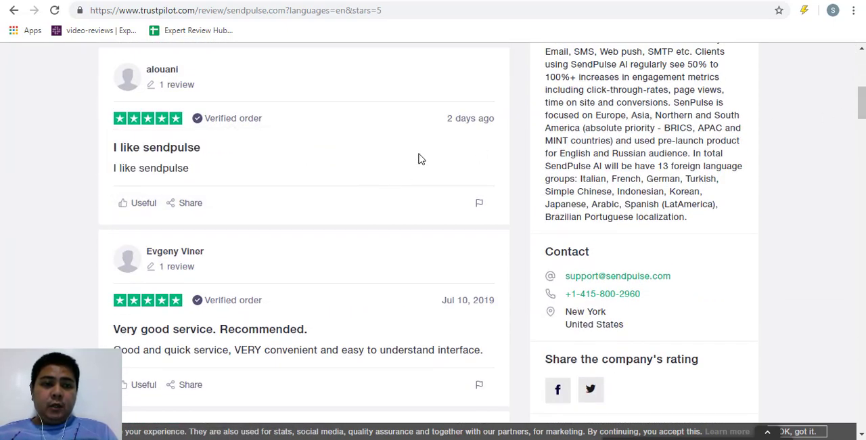
{"action": "scroll", "scroll_direction": "down", "scroll_amount": 3}
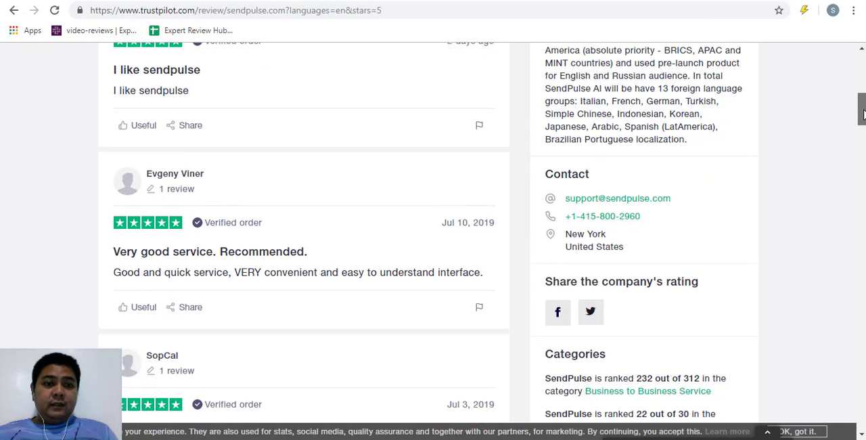
{"action": "scroll", "scroll_direction": "down", "scroll_amount": 3}
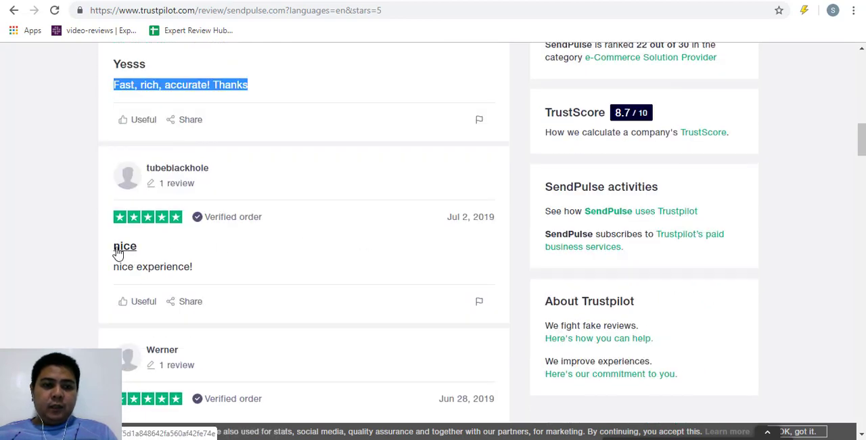
{"action": "scroll", "scroll_direction": "down", "scroll_amount": 3}
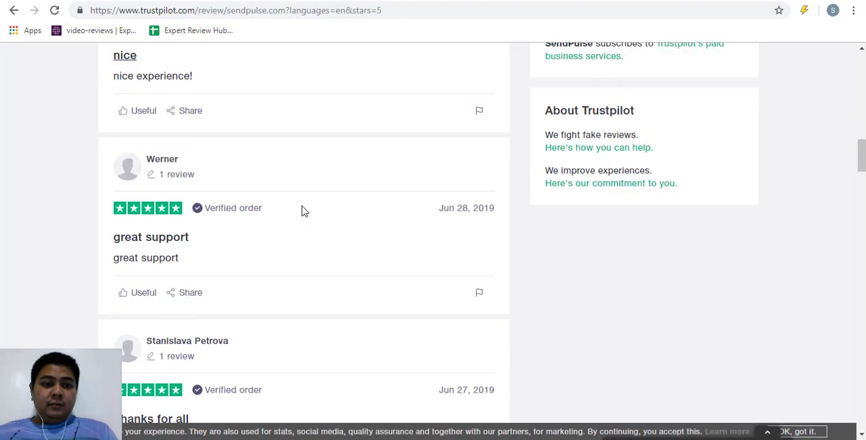
{"action": "scroll", "scroll_direction": "up", "scroll_amount": 3}
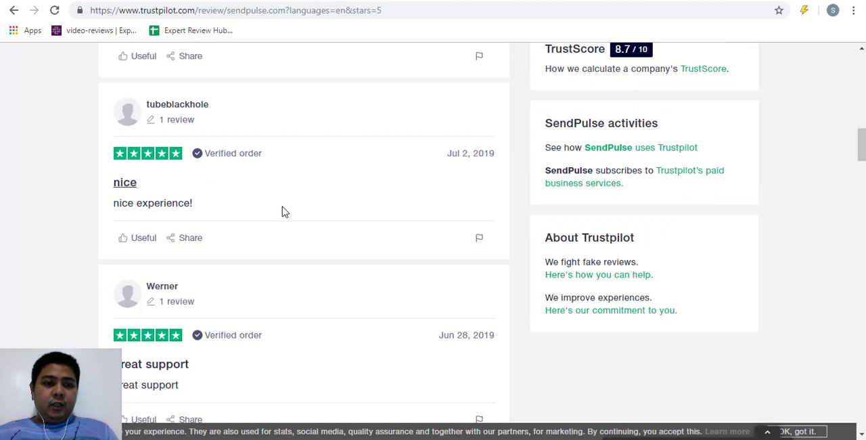
{"action": "scroll", "scroll_direction": "down", "scroll_amount": 3}
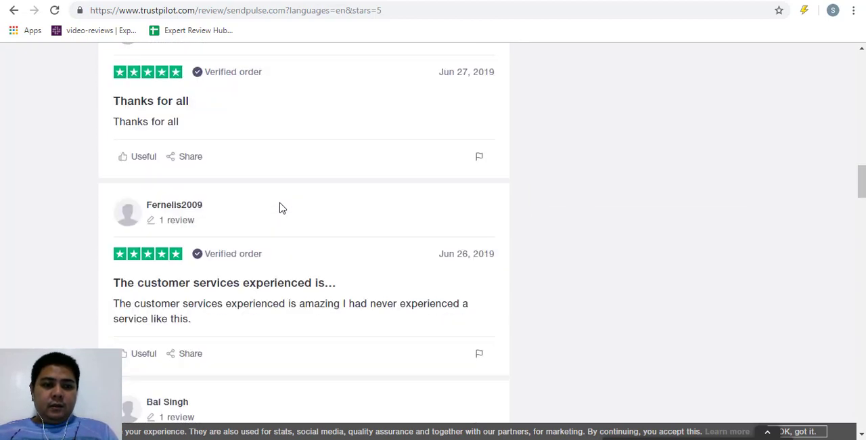
{"action": "scroll", "scroll_direction": "down", "scroll_amount": 3}
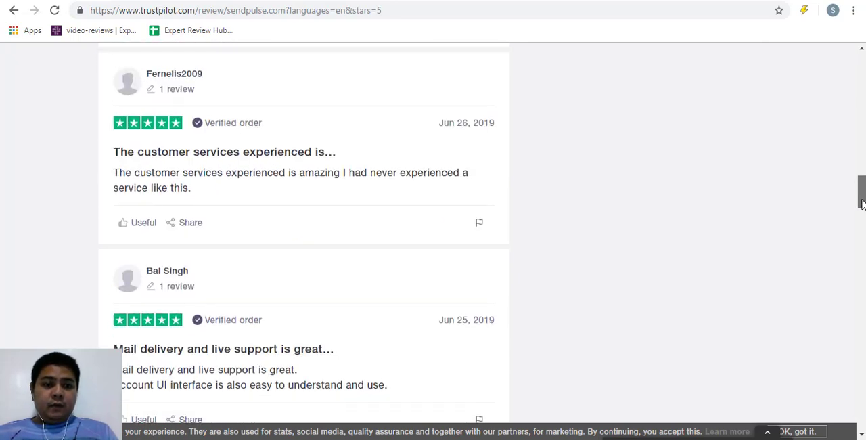
{"action": "scroll", "scroll_direction": "down", "scroll_amount": 3}
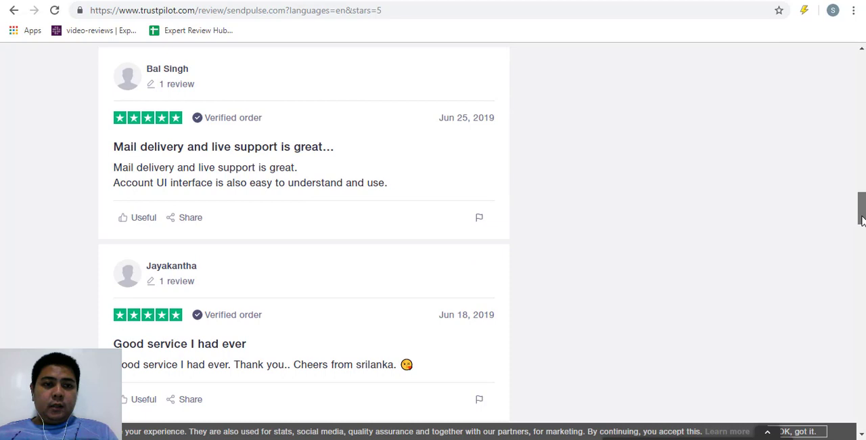
{"action": "scroll", "scroll_direction": "down", "scroll_amount": 3}
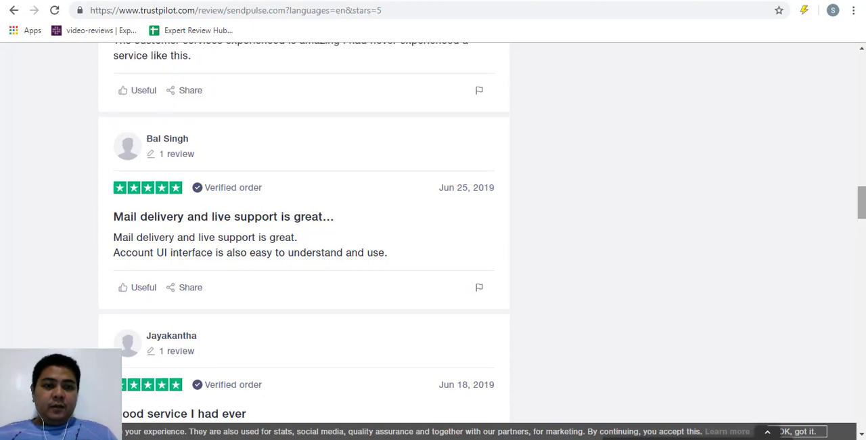
{"action": "double_click", "coordinate": [148, 217]}
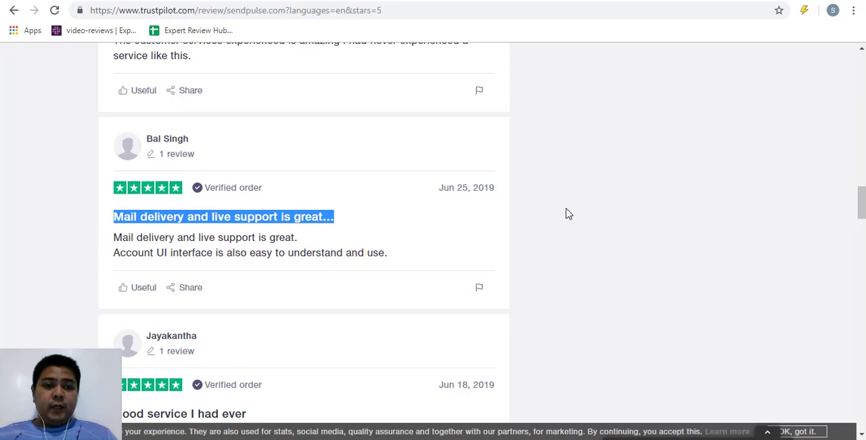
{"action": "scroll", "scroll_direction": "down", "scroll_amount": 3}
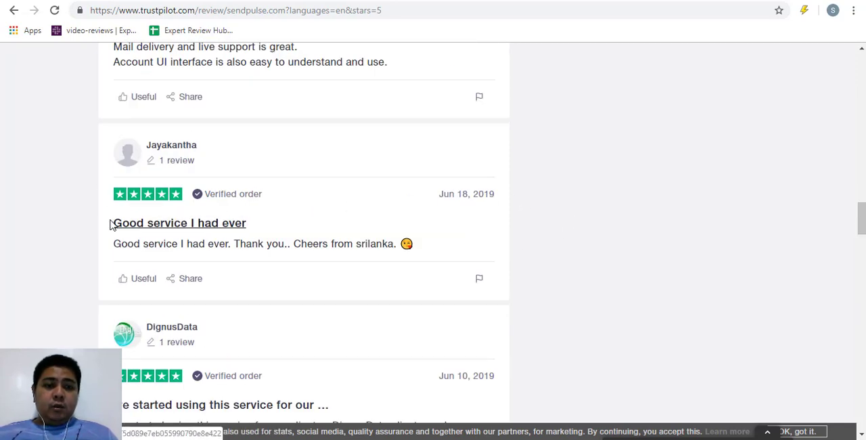
{"action": "scroll", "scroll_direction": "down", "scroll_amount": 3}
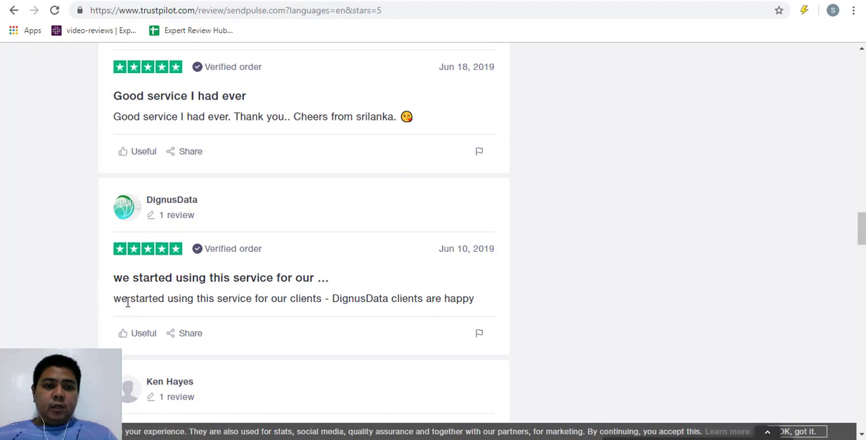
{"action": "left_click_drag", "start_coordinate": [114, 298], "coordinate": [323, 298]}
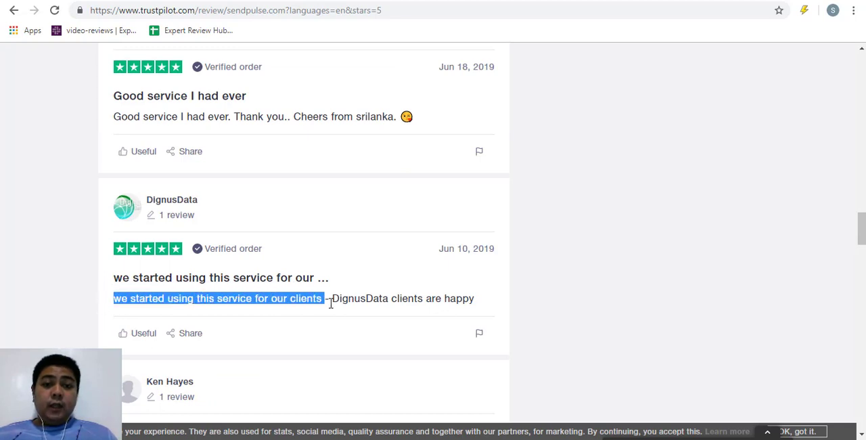
{"action": "left_click_drag", "start_coordinate": [323, 297], "coordinate": [389, 298]}
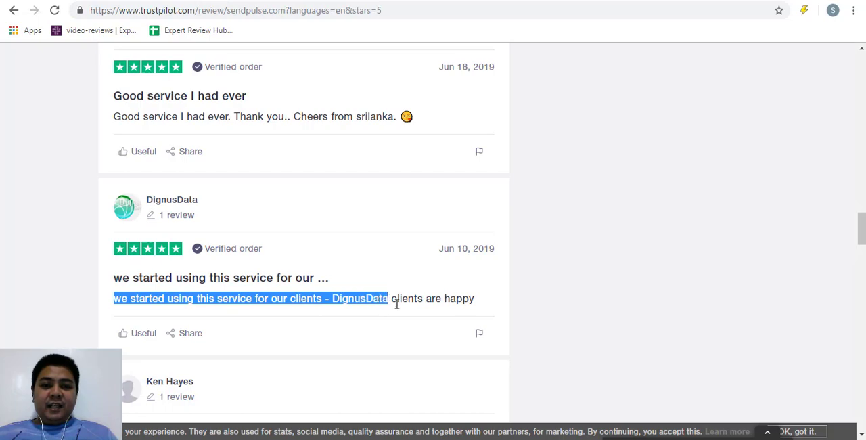
{"action": "scroll", "scroll_direction": "down", "scroll_amount": 3}
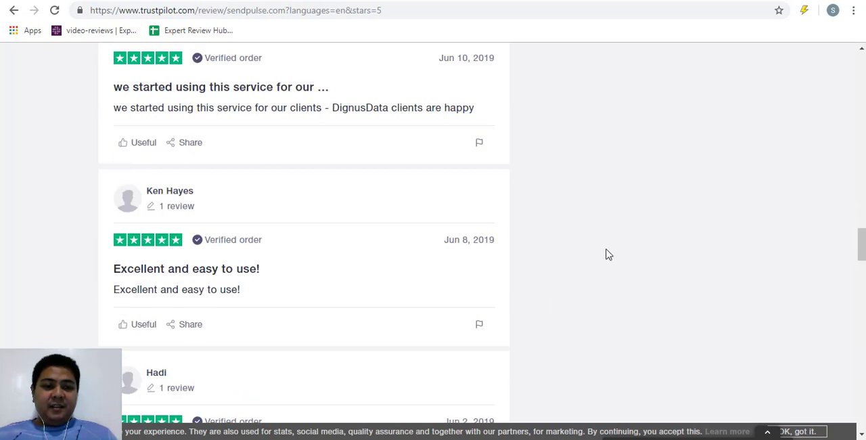
{"action": "scroll", "scroll_direction": "down", "scroll_amount": 3}
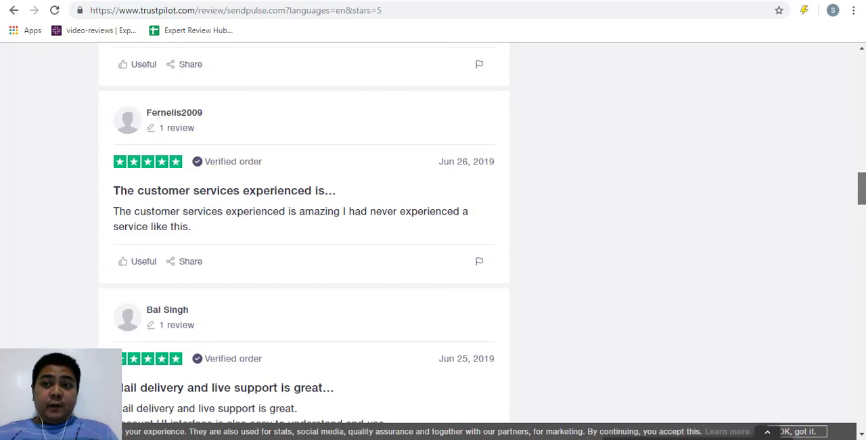
{"action": "scroll", "scroll_direction": "up", "scroll_amount": 3}
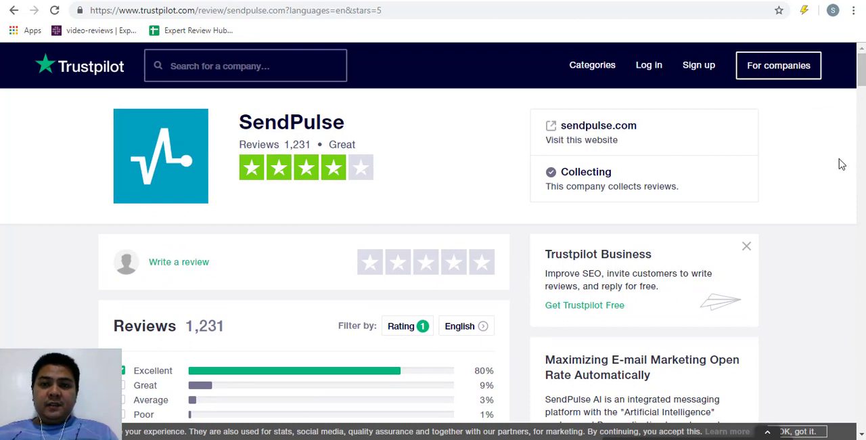
{"action": "mouse_move", "coordinate": [836, 168]}
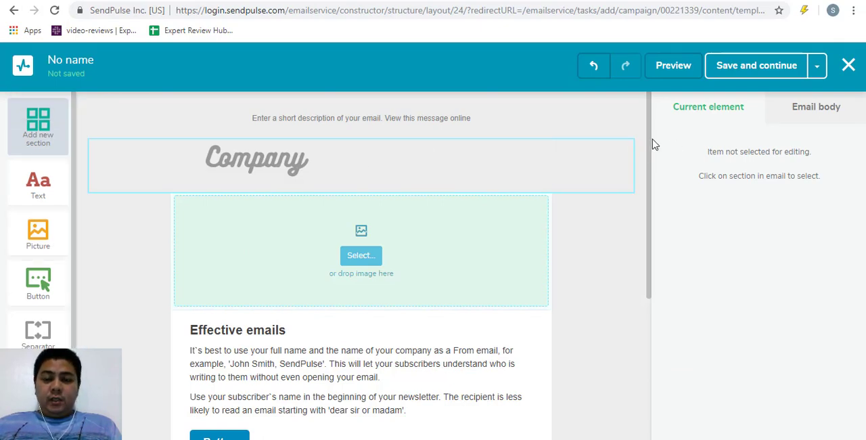
Step: Select the Company logo block to show its Picture settings with width 50 and alignment
{"action": "scroll", "scroll_direction": "down", "scroll_amount": 3}
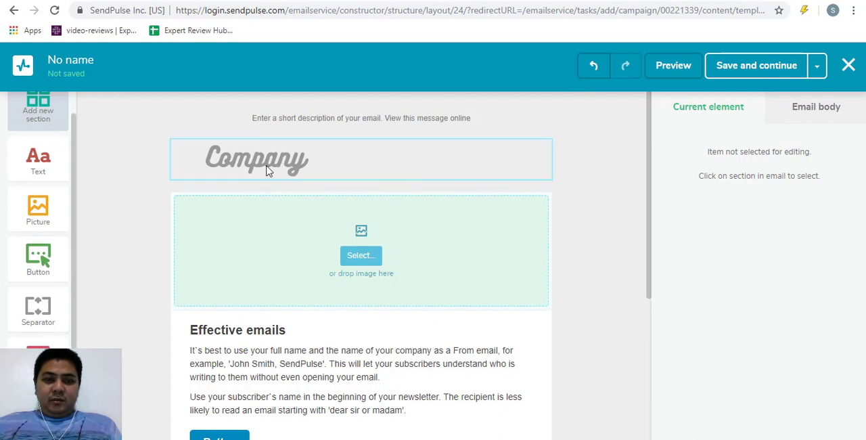
{"action": "left_click", "coordinate": [257, 158]}
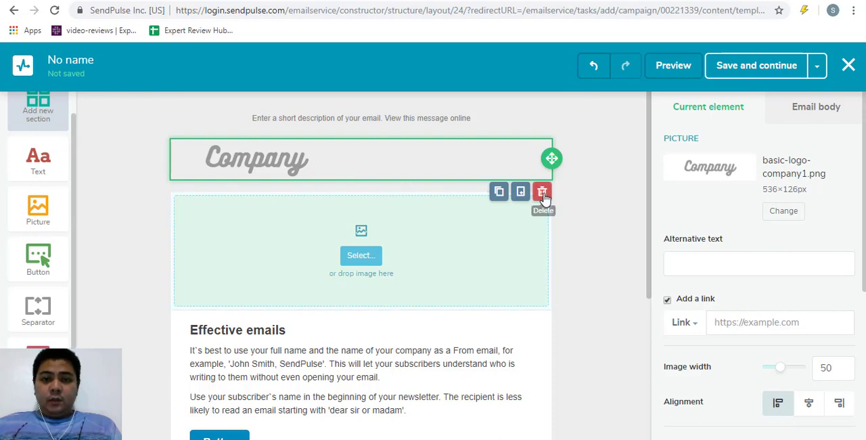
{"action": "mouse_move", "coordinate": [331, 297]}
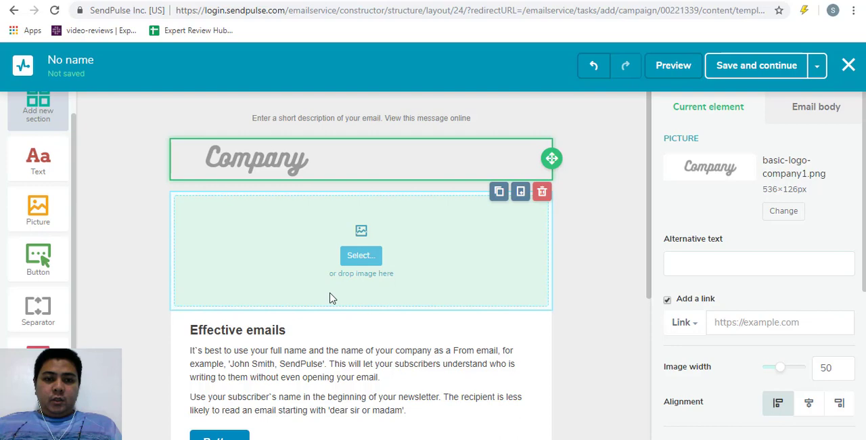
Step: Select the Effective emails text, then the preheader row and its text showing #eeeeee background and 15 padding
{"action": "left_click", "coordinate": [298, 349]}
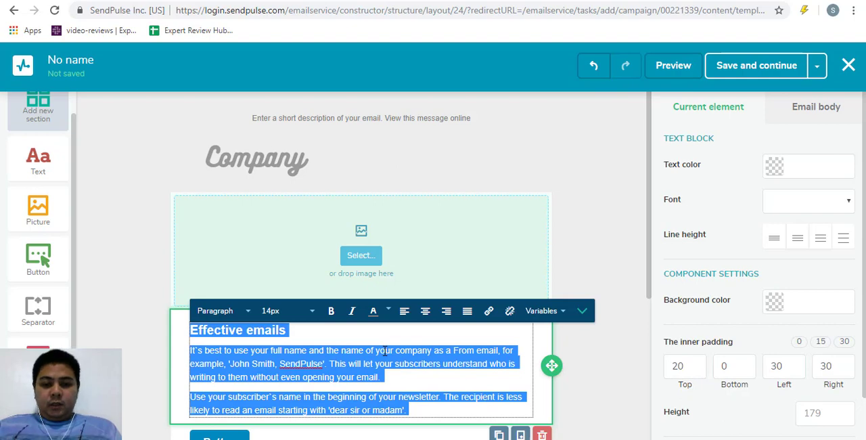
{"action": "left_click", "coordinate": [406, 363]}
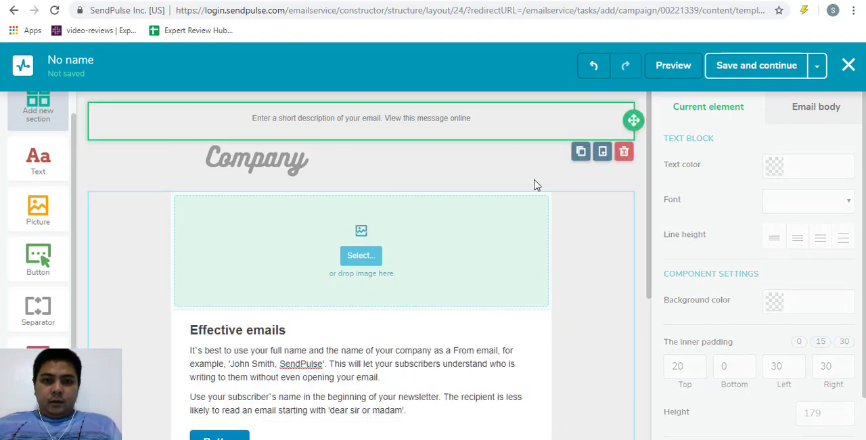
{"action": "left_click", "coordinate": [360, 120]}
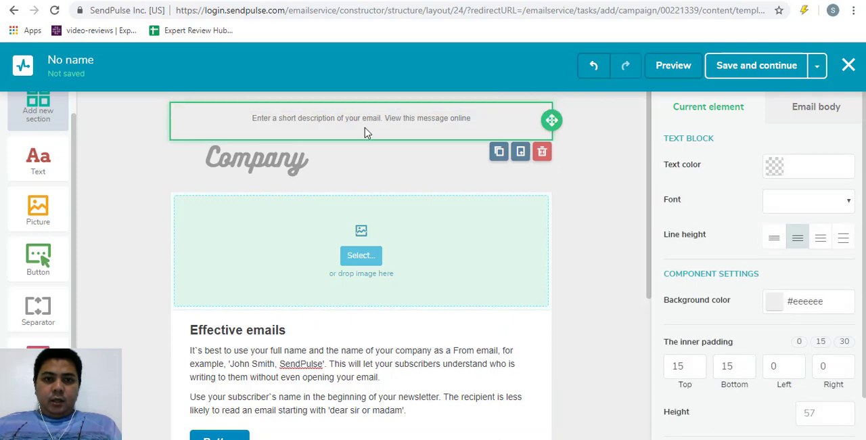
{"action": "left_click", "coordinate": [360, 118]}
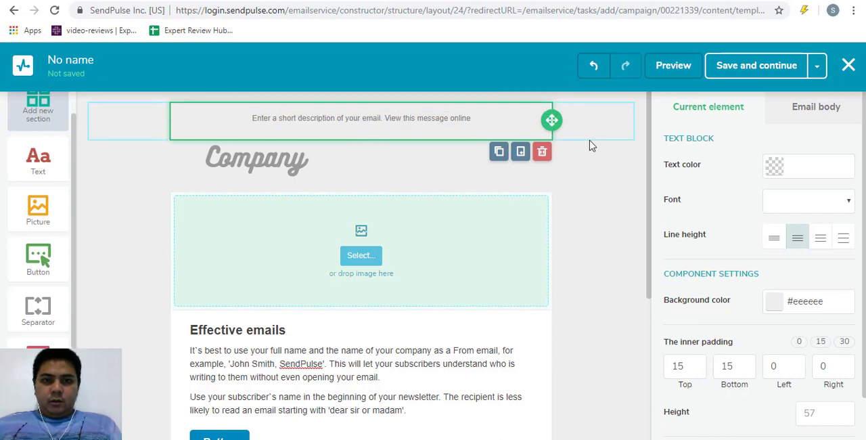
Step: Scroll the email template down to its footer
{"action": "scroll", "scroll_direction": "down", "scroll_amount": 3}
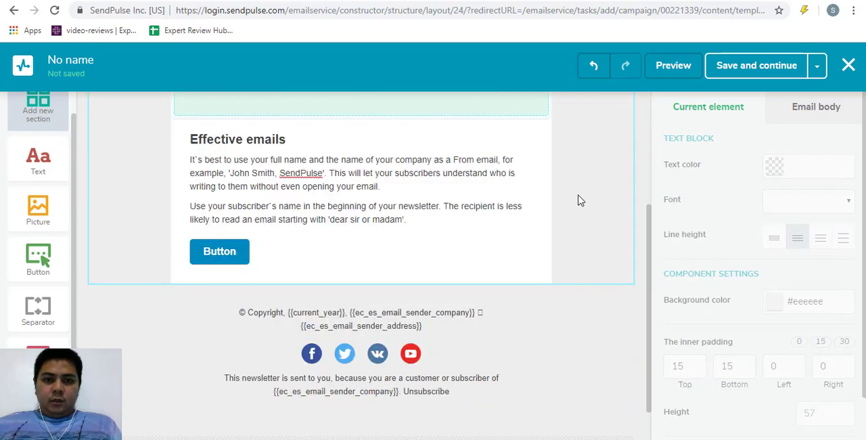
{"action": "scroll", "scroll_direction": "down", "scroll_amount": 3}
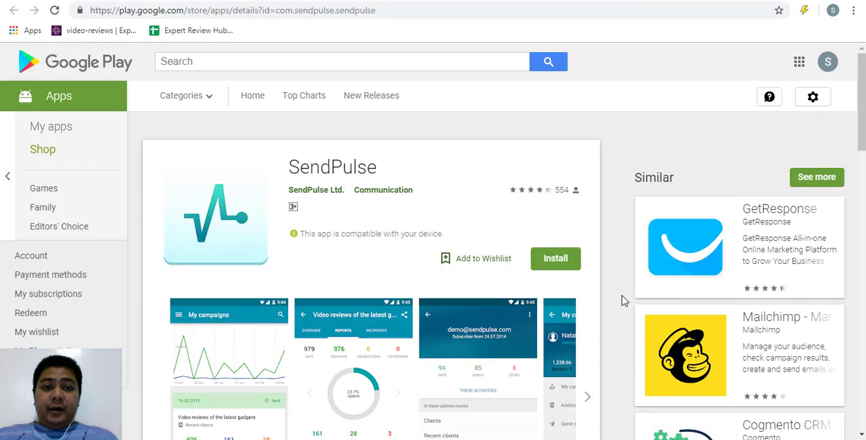
{"action": "mouse_move", "coordinate": [273, 167]}
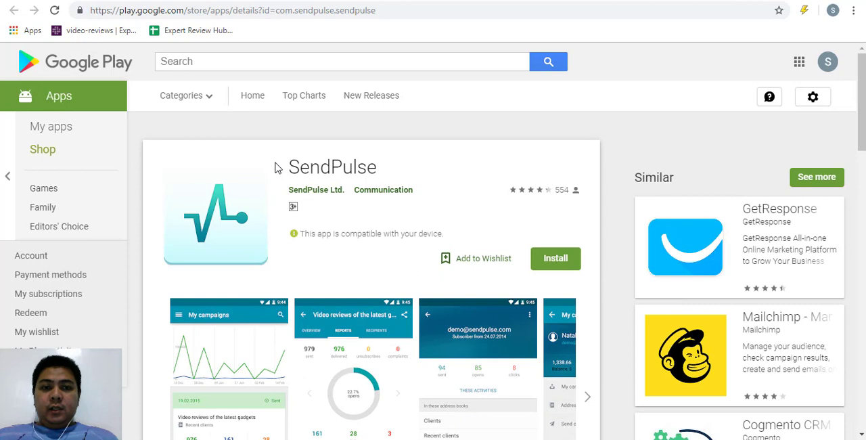
Step: Highlight the SendPulse app name and scroll through the listing's screenshots and description, then back up
{"action": "double_click", "coordinate": [331, 168]}
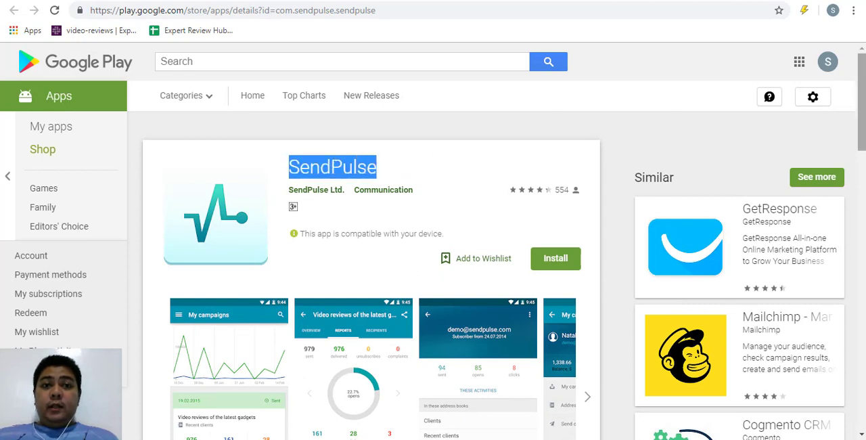
{"action": "scroll", "scroll_direction": "down", "scroll_amount": 3}
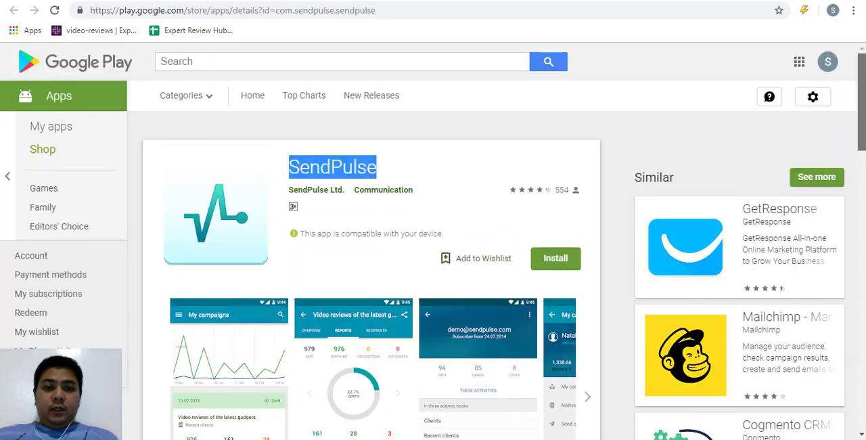
{"action": "scroll", "scroll_direction": "down", "scroll_amount": 3}
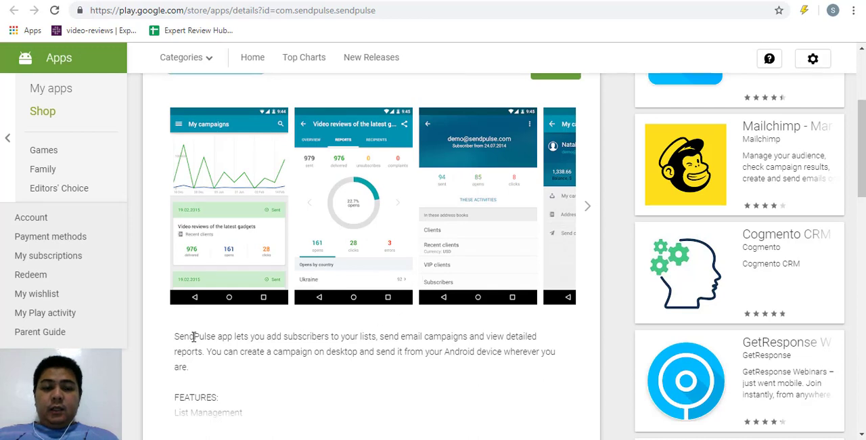
{"action": "mouse_move", "coordinate": [336, 244]}
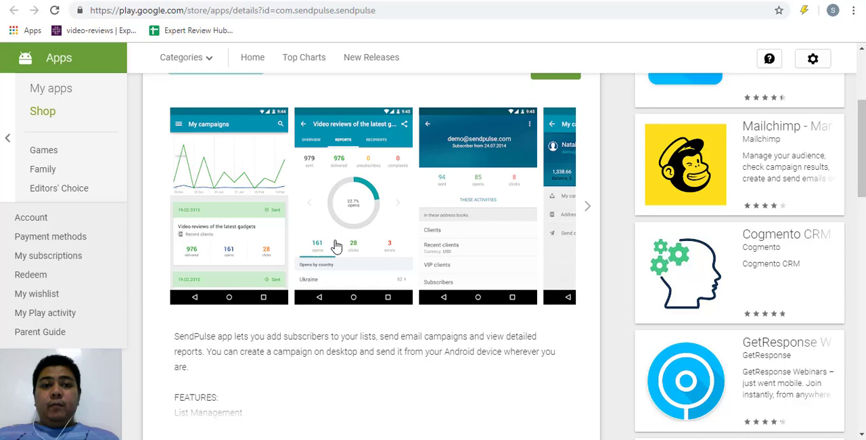
{"action": "scroll", "scroll_direction": "down", "scroll_amount": 3}
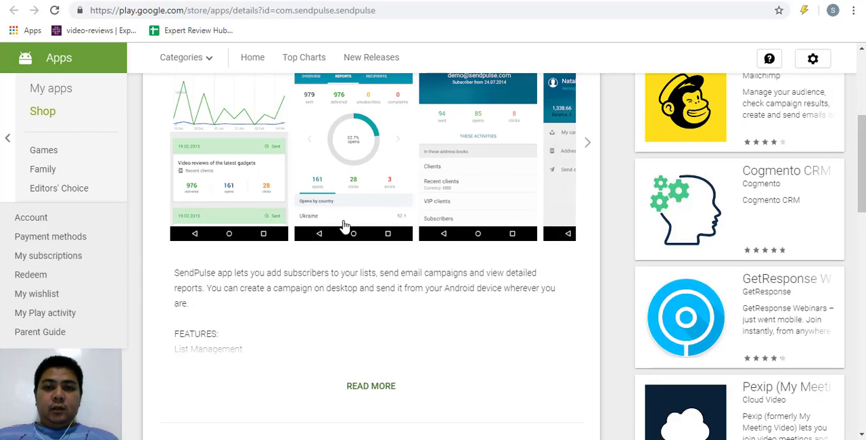
{"action": "scroll", "scroll_direction": "up", "scroll_amount": 3}
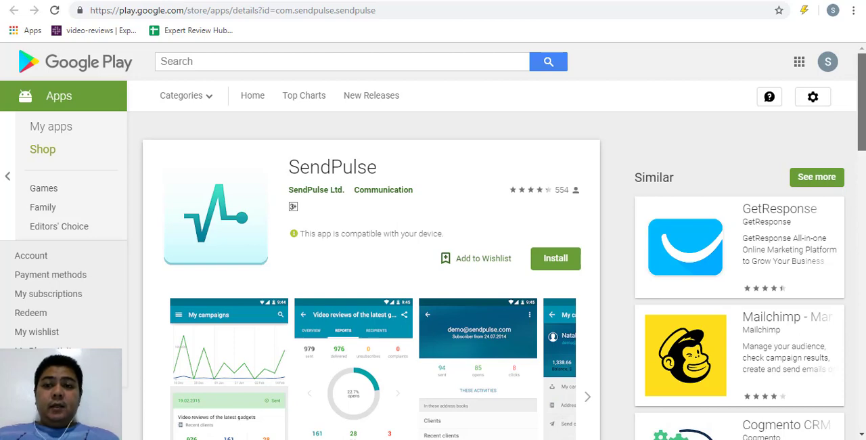
Step: Expand the full app description with its feature list via READ MORE
{"action": "scroll", "scroll_direction": "down", "scroll_amount": 3}
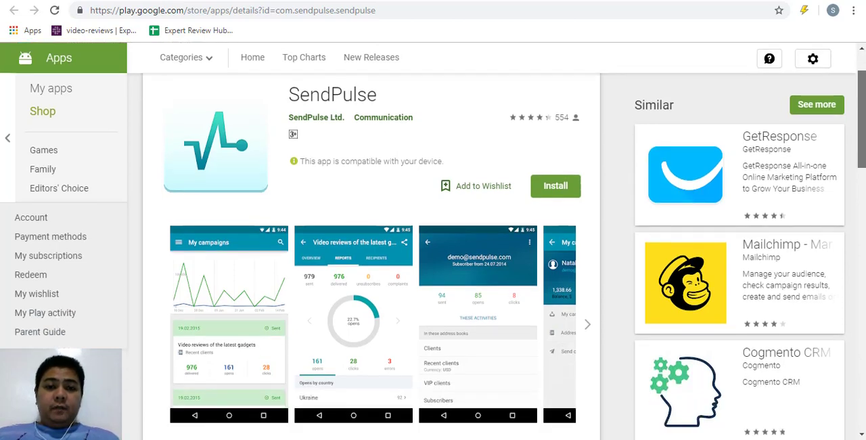
{"action": "scroll", "scroll_direction": "down", "scroll_amount": 3}
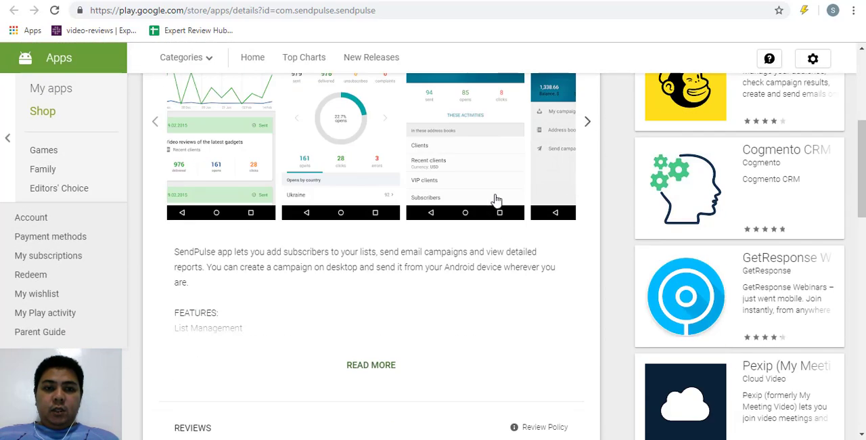
{"action": "scroll", "scroll_direction": "down", "scroll_amount": 3}
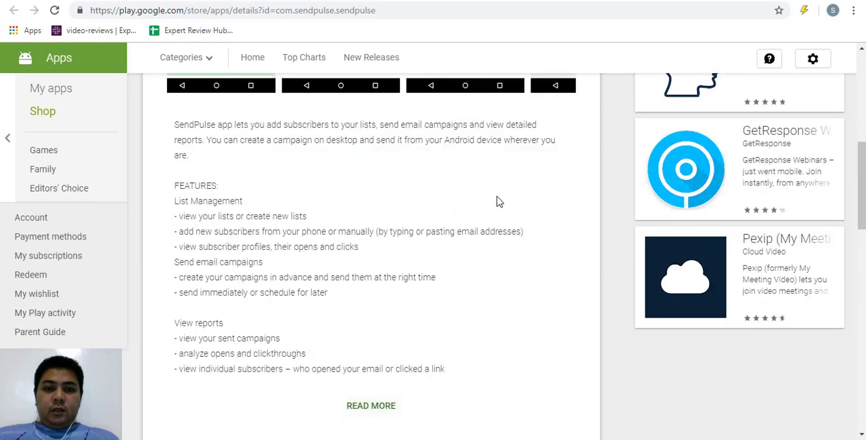
{"action": "left_click", "coordinate": [370, 406]}
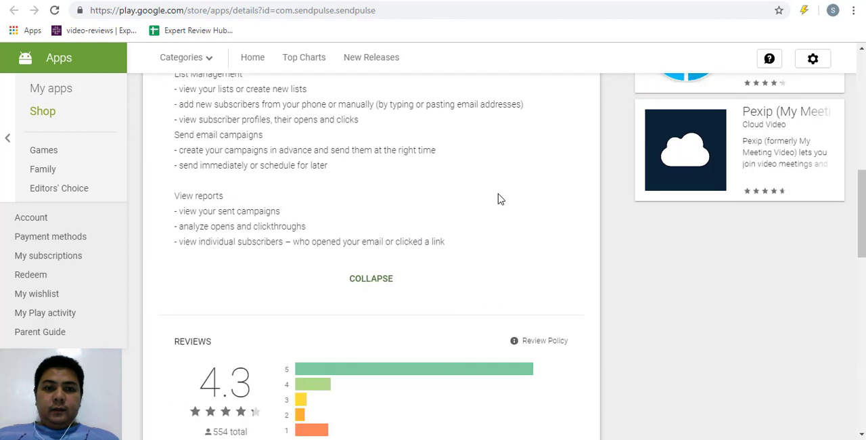
Step: Review Additional Information, highlighting the 8.0M size, 4.3 rating and 10,000+ installs
{"action": "scroll", "scroll_direction": "down", "scroll_amount": 3}
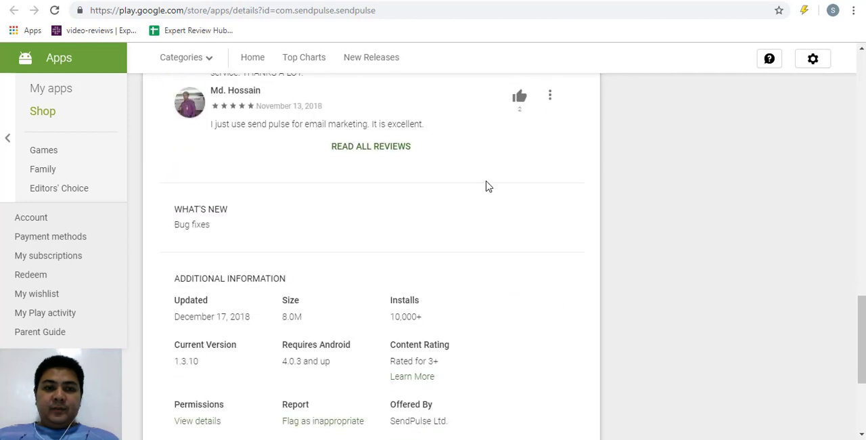
{"action": "scroll", "scroll_direction": "down", "scroll_amount": 3}
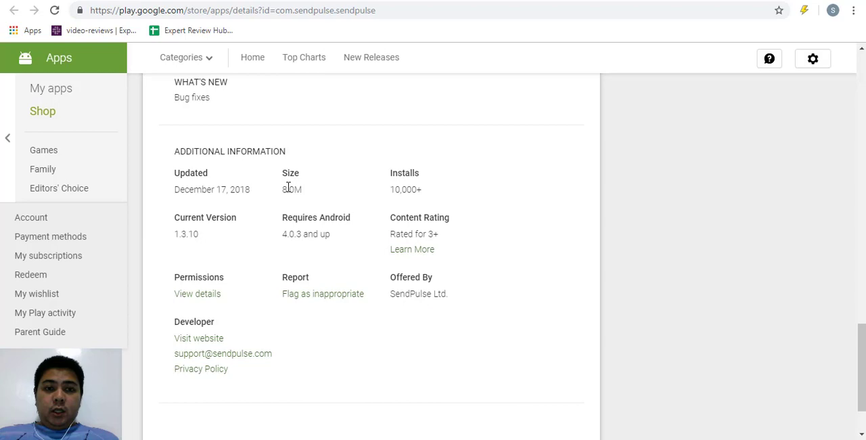
{"action": "double_click", "coordinate": [292, 189]}
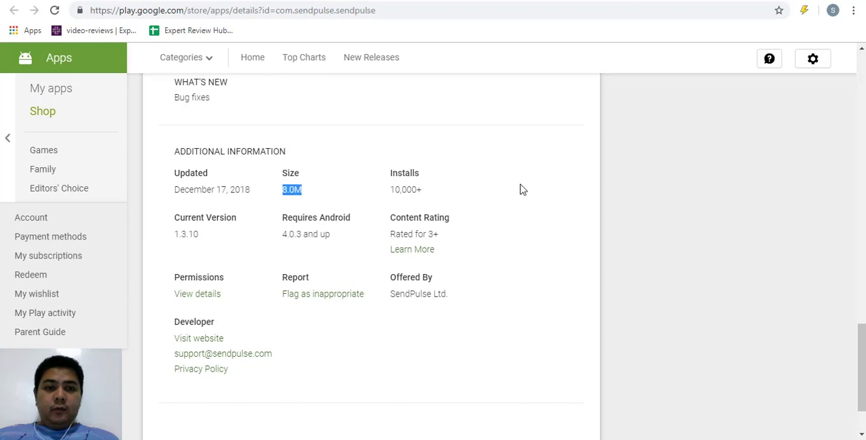
{"action": "scroll", "scroll_direction": "down", "scroll_amount": 3}
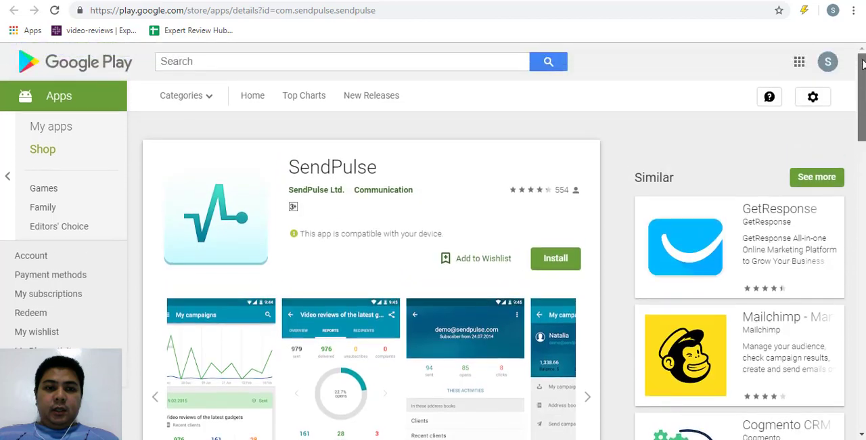
{"action": "scroll", "scroll_direction": "down", "scroll_amount": 3}
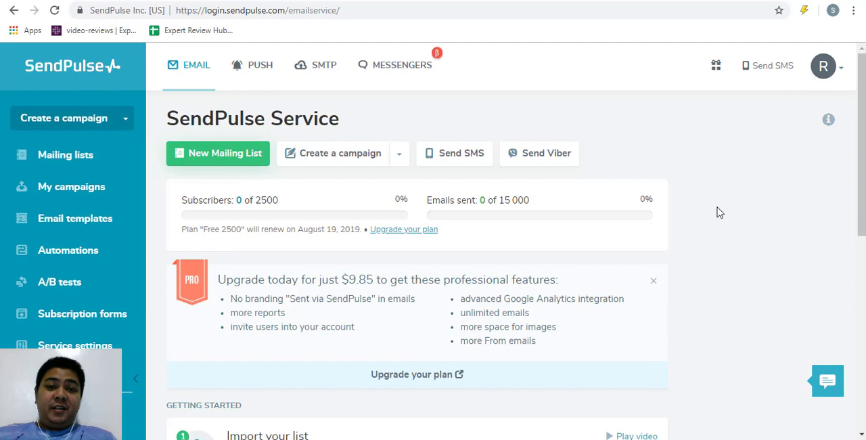
{"action": "mouse_move", "coordinate": [124, 149]}
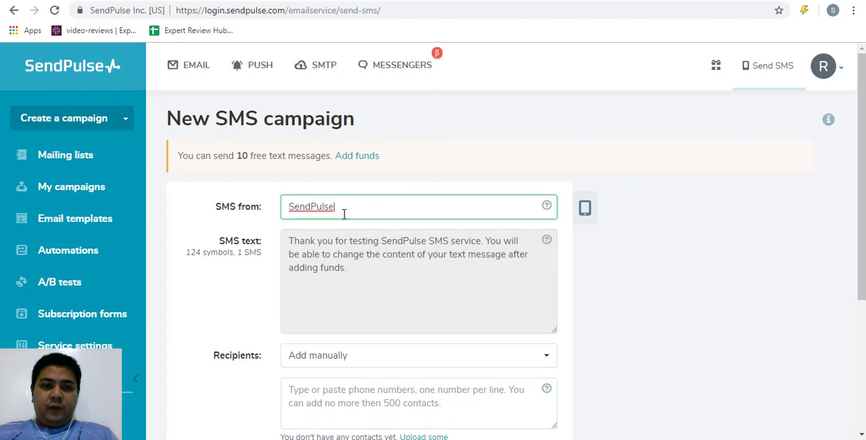
Step: Set the SMS sender name to ERHub and show the phone preview of the test message
{"action": "double_click", "coordinate": [311, 206]}
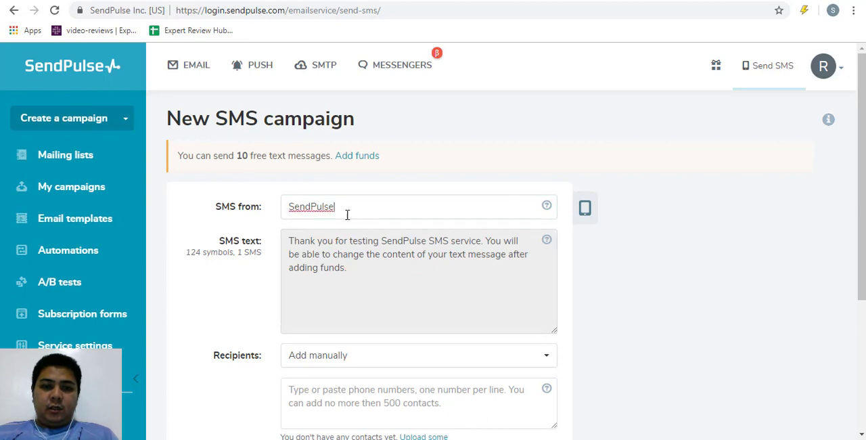
{"action": "type", "text": "ER"}
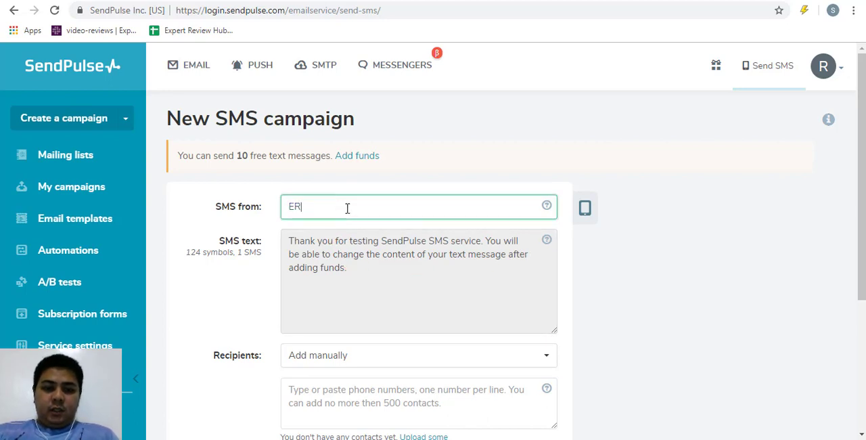
{"action": "type", "text": "Hub"}
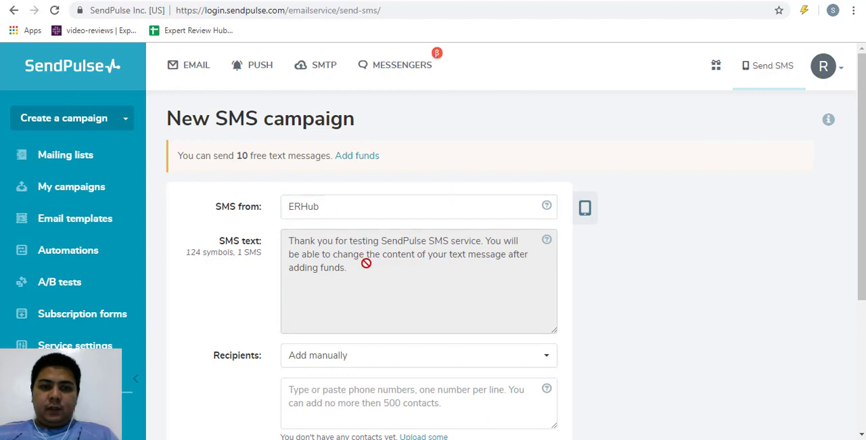
{"action": "left_click", "coordinate": [584, 209]}
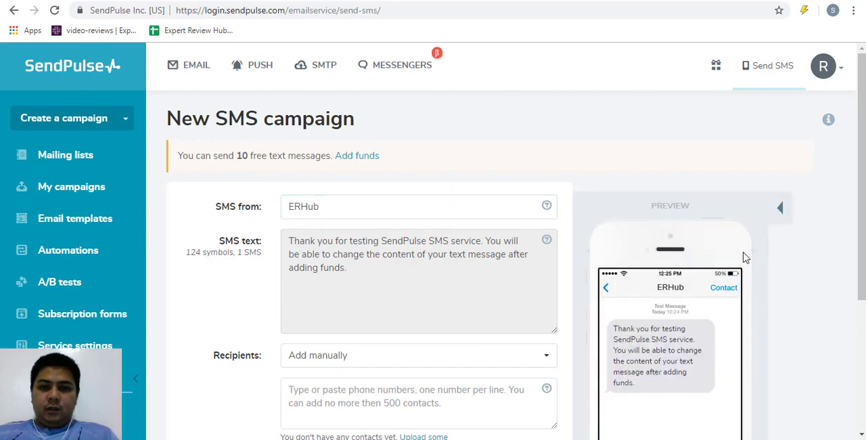
{"action": "scroll", "scroll_direction": "down", "scroll_amount": 3}
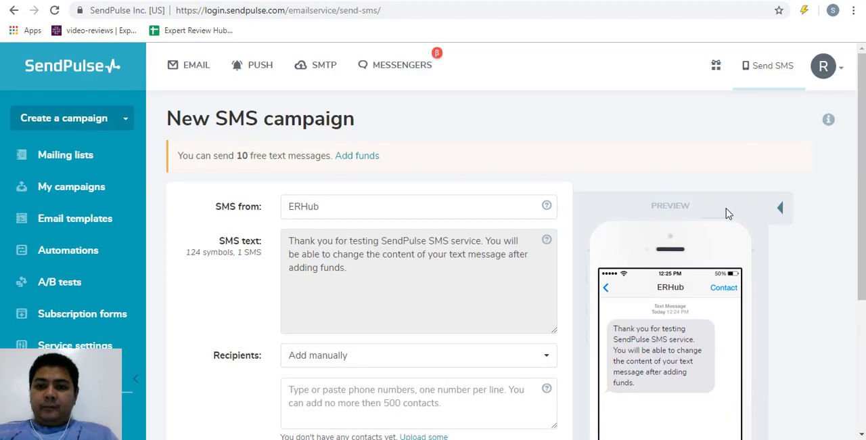
{"action": "mouse_move", "coordinate": [857, 130]}
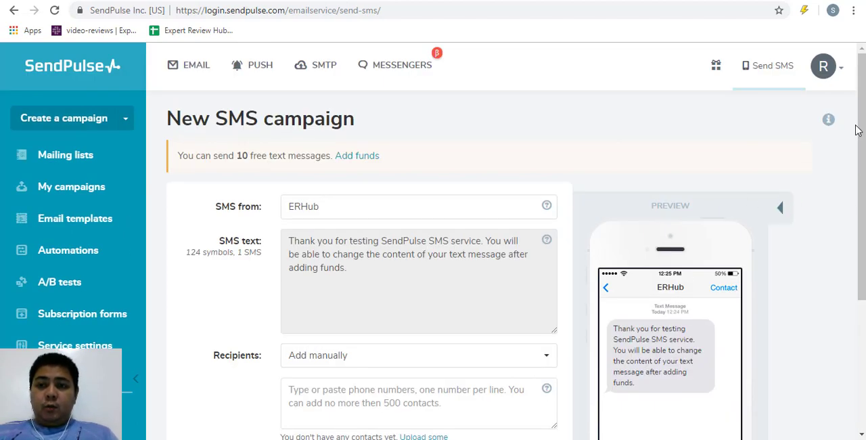
{"action": "scroll", "scroll_direction": "down", "scroll_amount": 3}
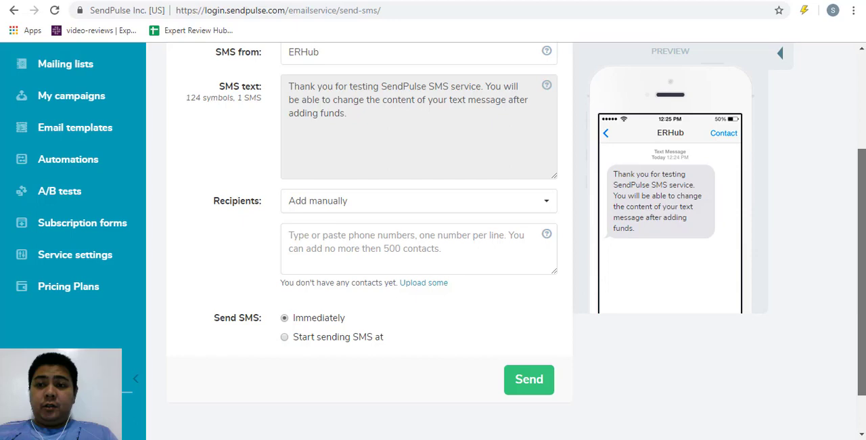
{"action": "scroll", "scroll_direction": "down", "scroll_amount": 3}
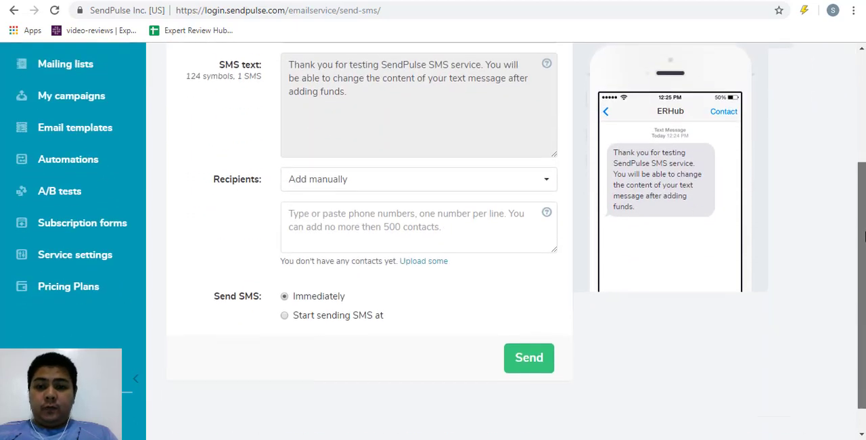
{"action": "scroll", "scroll_direction": "down", "scroll_amount": 3}
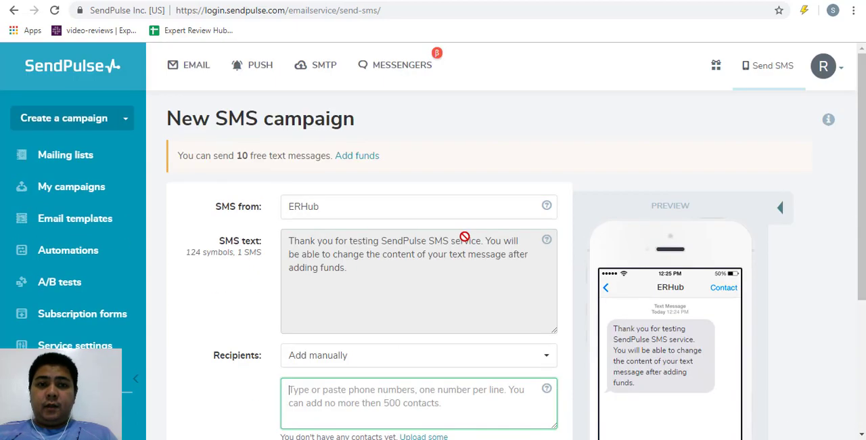
{"action": "mouse_move", "coordinate": [317, 65]}
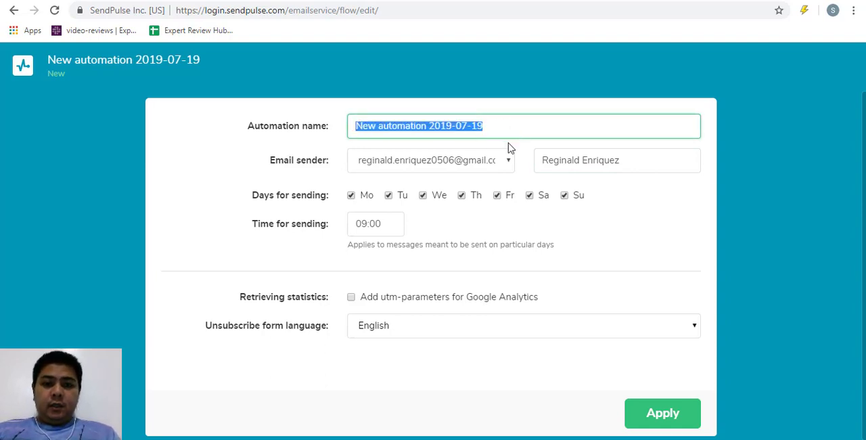
Step: Name the new automation 'ERH Automation' and apply to open its flow editor
{"action": "type", "text": "E"}
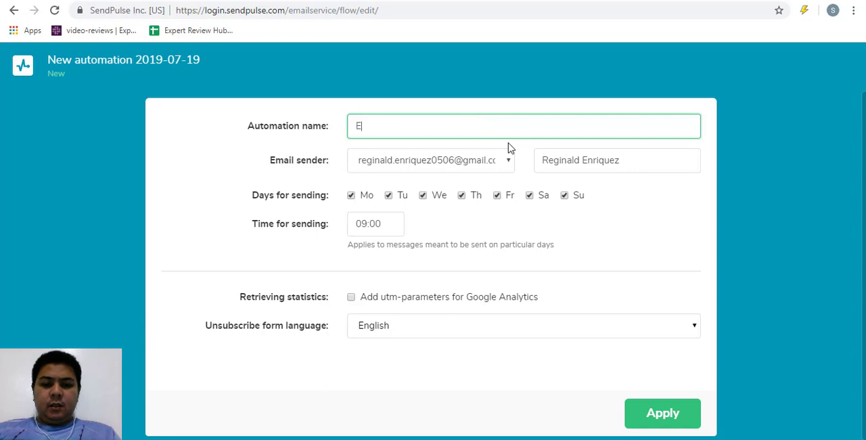
{"action": "type", "text": "RH A"}
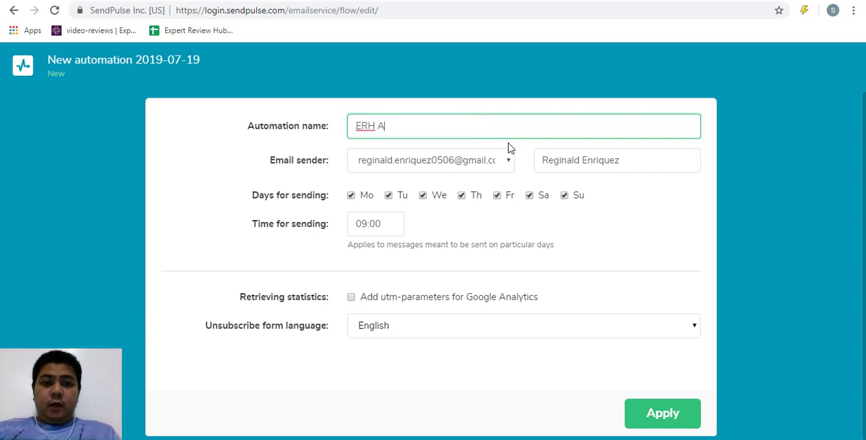
{"action": "type", "text": "utomation"}
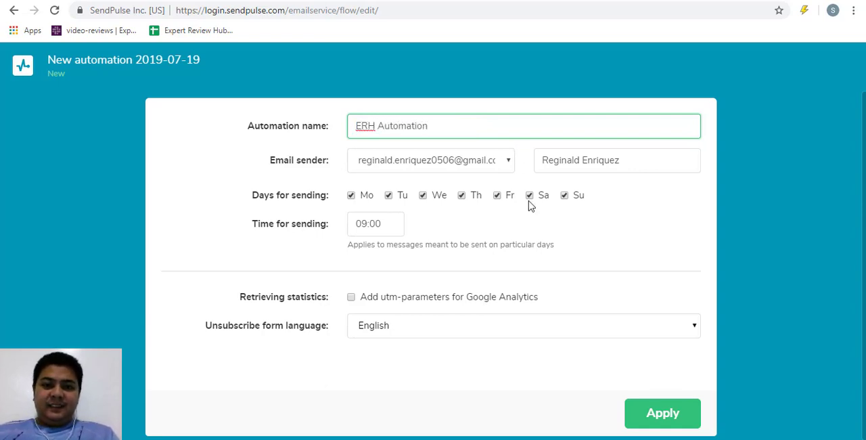
{"action": "left_click", "coordinate": [663, 413]}
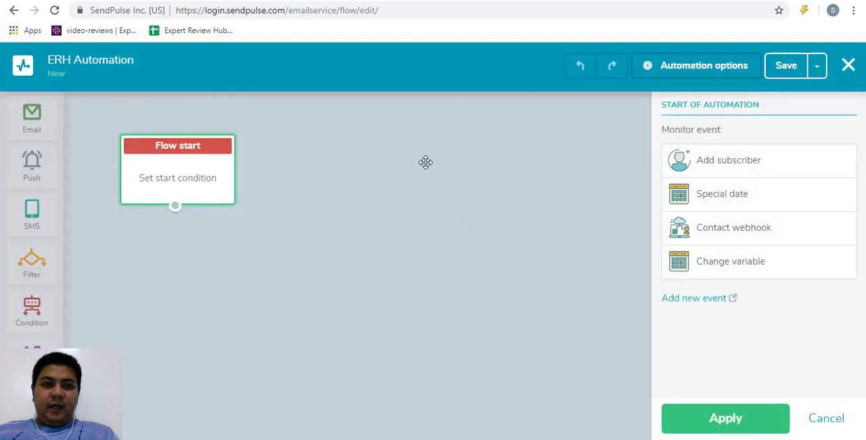
{"action": "mouse_move", "coordinate": [461, 201]}
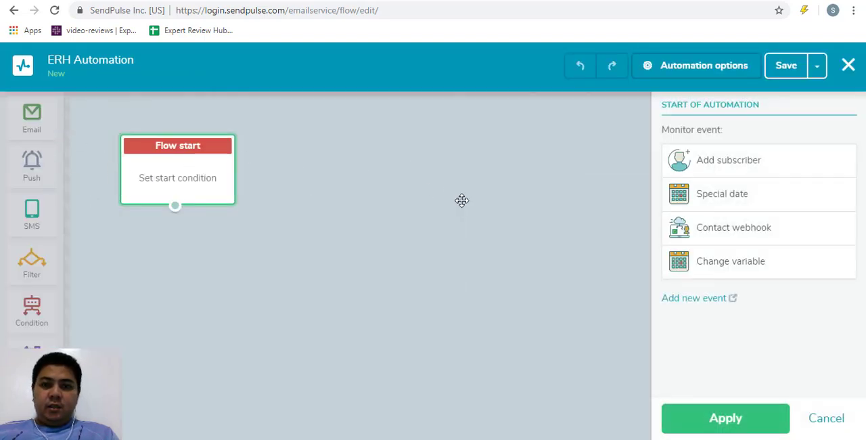
{"action": "mouse_move", "coordinate": [97, 159]}
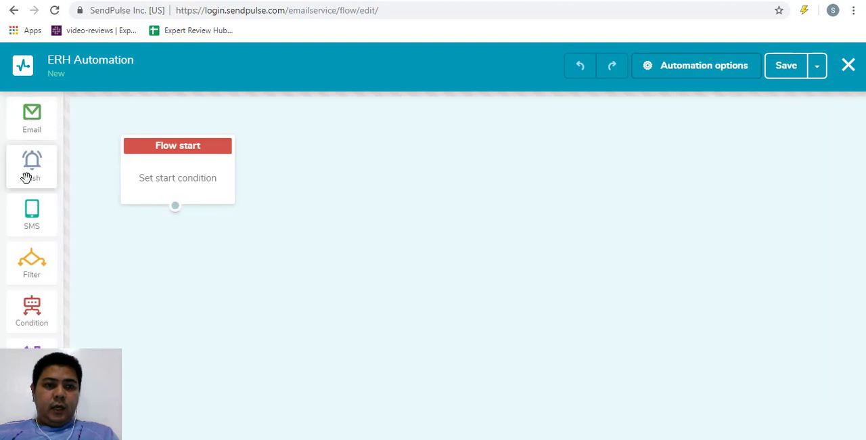
Step: Add a web push step below Flow start and dismiss its no confirmed sites notice
{"action": "left_click_drag", "start_coordinate": [32, 159], "coordinate": [171, 277]}
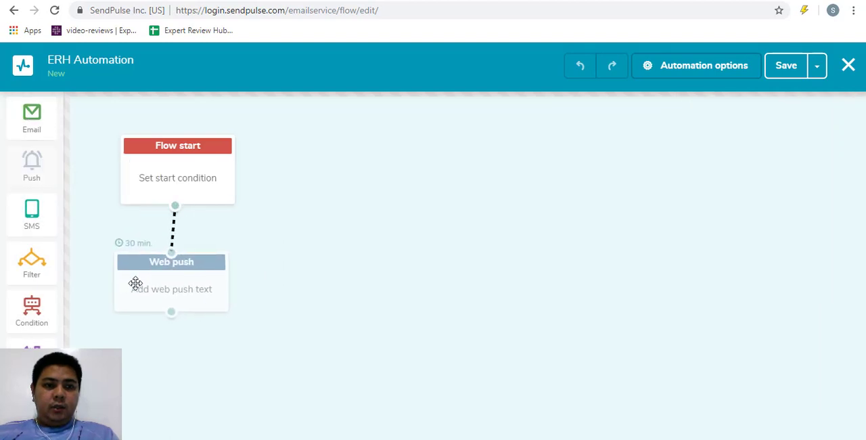
{"action": "left_click", "coordinate": [170, 289]}
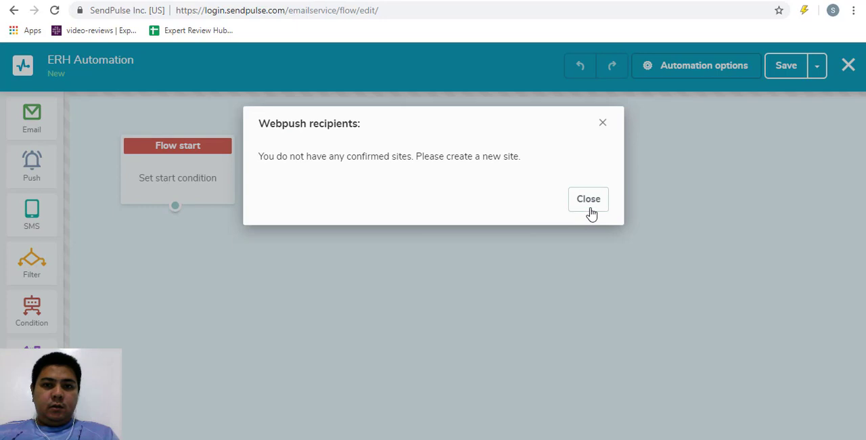
{"action": "left_click", "coordinate": [587, 198]}
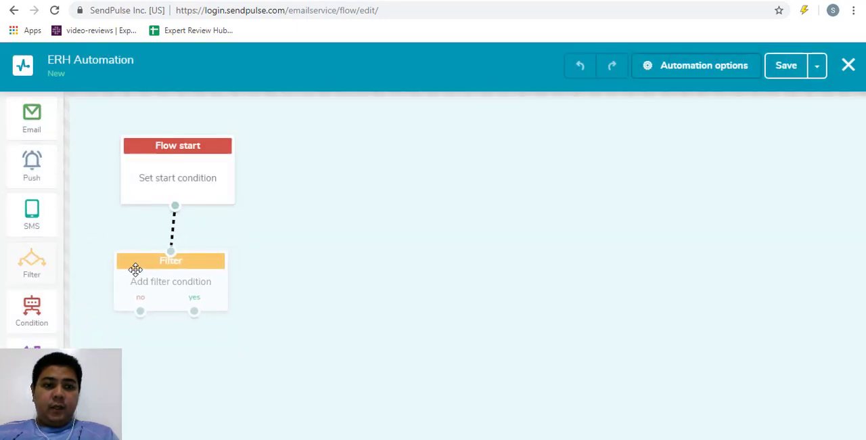
Step: Add a filter step, rearrange the blocks, leaving only Flow start on the canvas
{"action": "left_click_drag", "start_coordinate": [170, 260], "coordinate": [138, 157]}
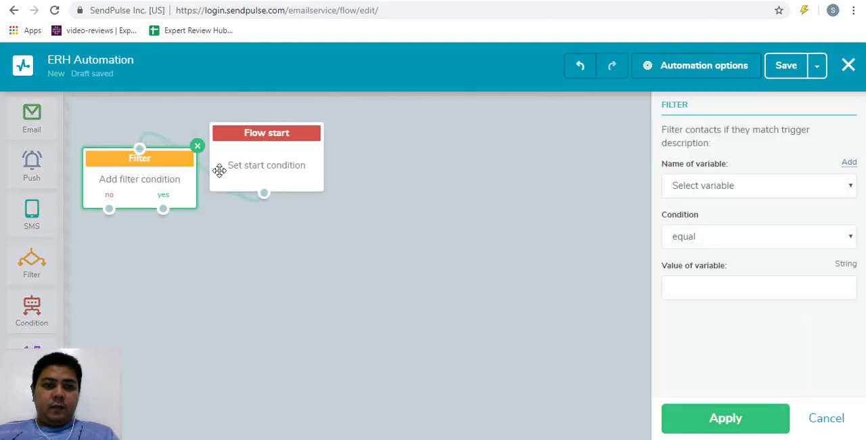
{"action": "left_click_drag", "start_coordinate": [138, 157], "coordinate": [265, 274]}
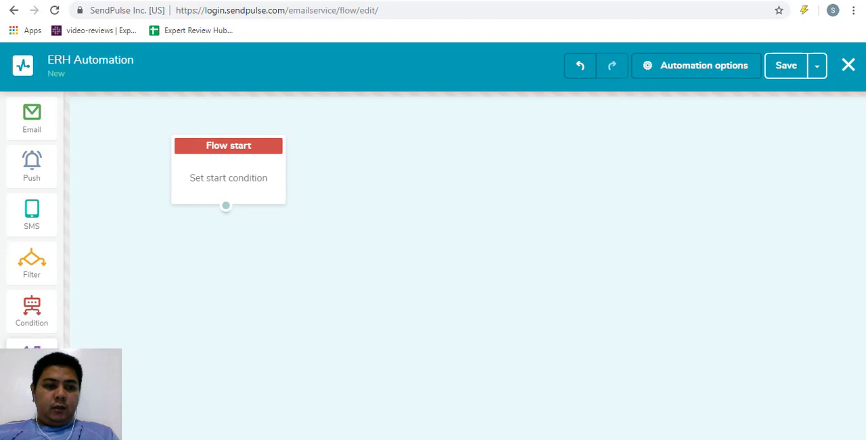
{"action": "mouse_move", "coordinate": [19, 262]}
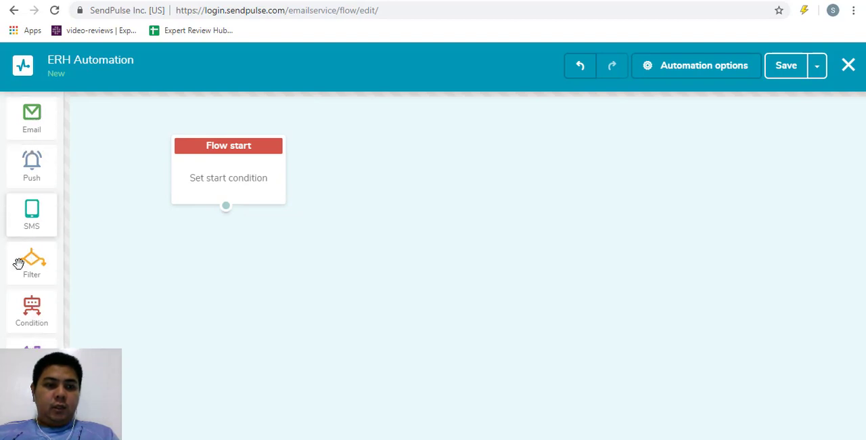
{"action": "mouse_move", "coordinate": [657, 100]}
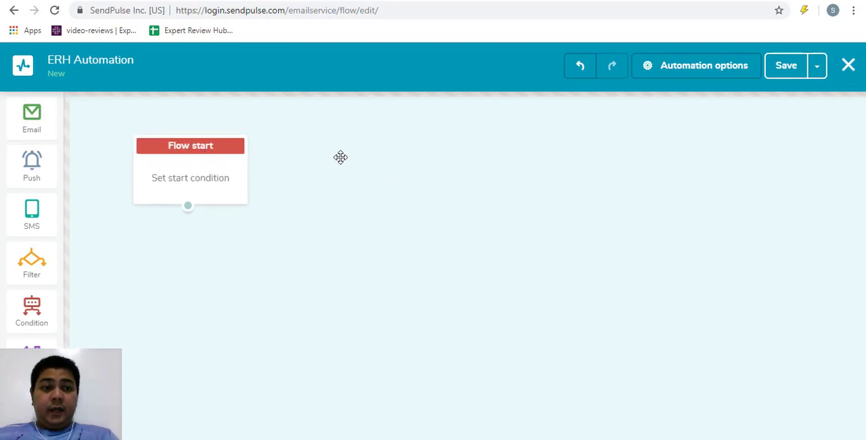
{"action": "mouse_move", "coordinate": [215, 141]}
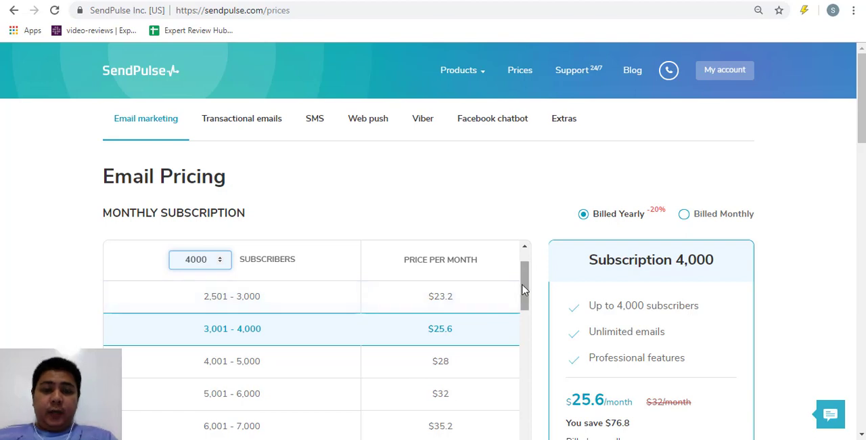
{"action": "mouse_move", "coordinate": [530, 273]}
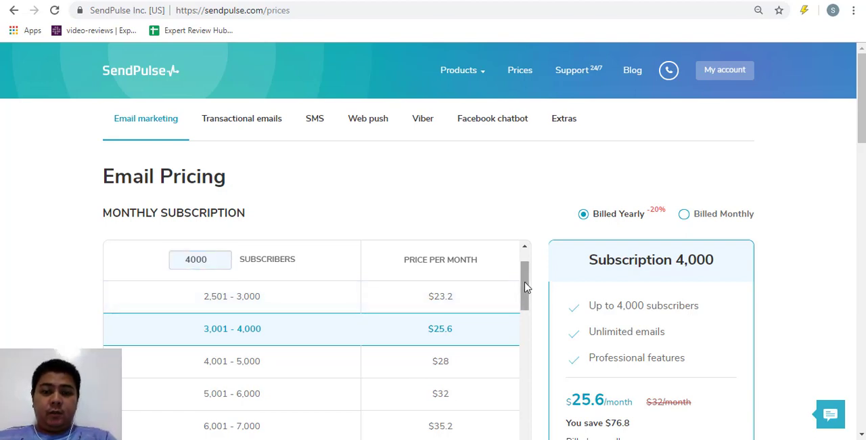
Step: Scroll through the tier table, Pay As You Go and service prices, then back up to Email Pricing
{"action": "scroll", "scroll_direction": "down", "scroll_amount": 3}
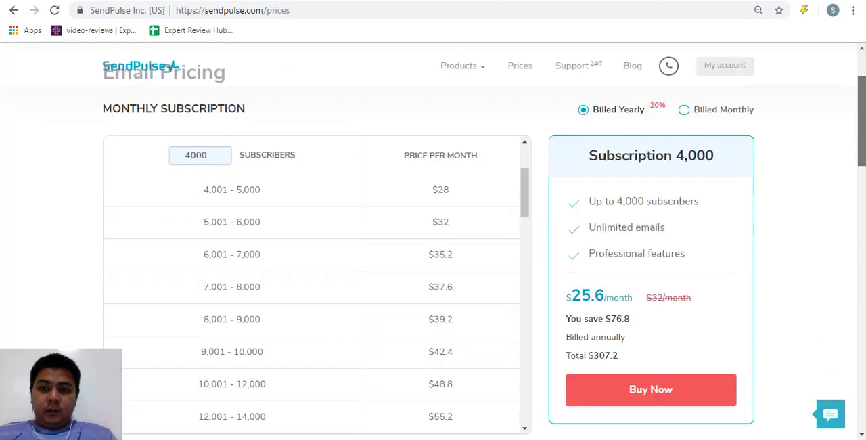
{"action": "scroll", "scroll_direction": "down", "scroll_amount": 3}
{"action": "type", "text": "20000"}
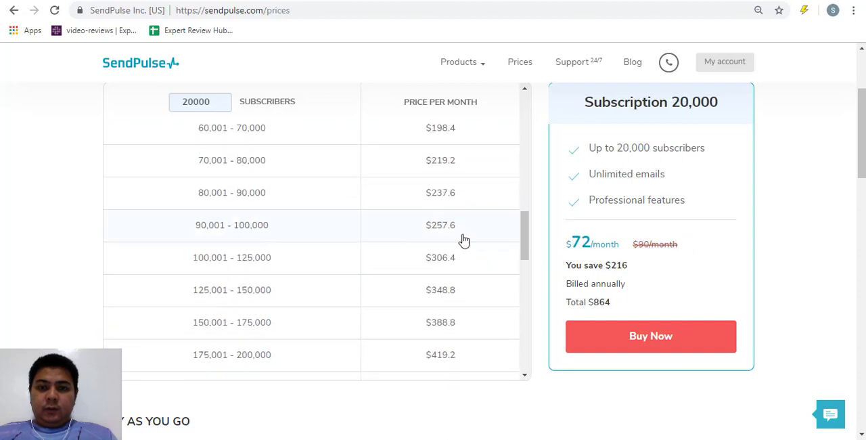
{"action": "scroll", "scroll_direction": "down", "scroll_amount": 3}
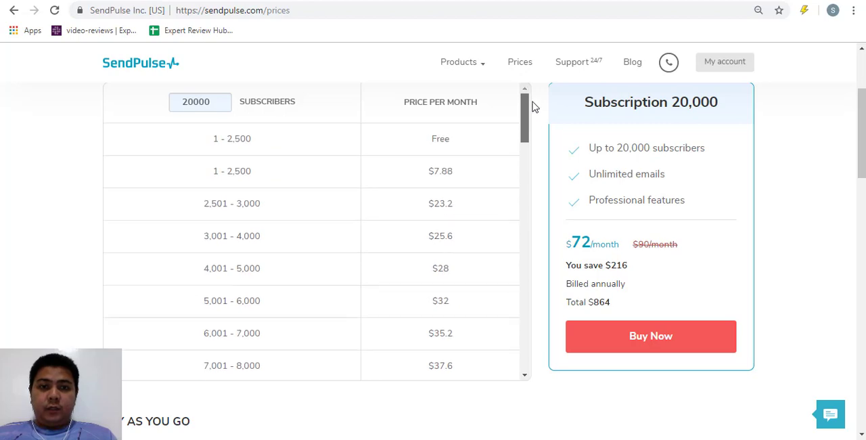
{"action": "scroll", "scroll_direction": "down", "scroll_amount": 3}
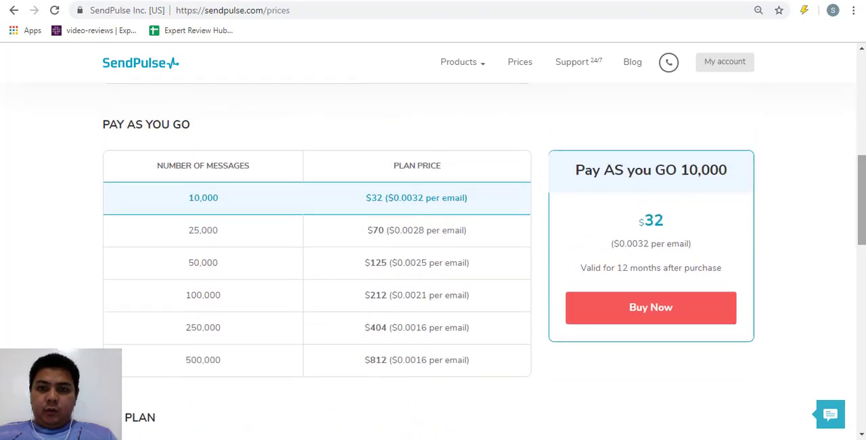
{"action": "scroll", "scroll_direction": "down", "scroll_amount": 3}
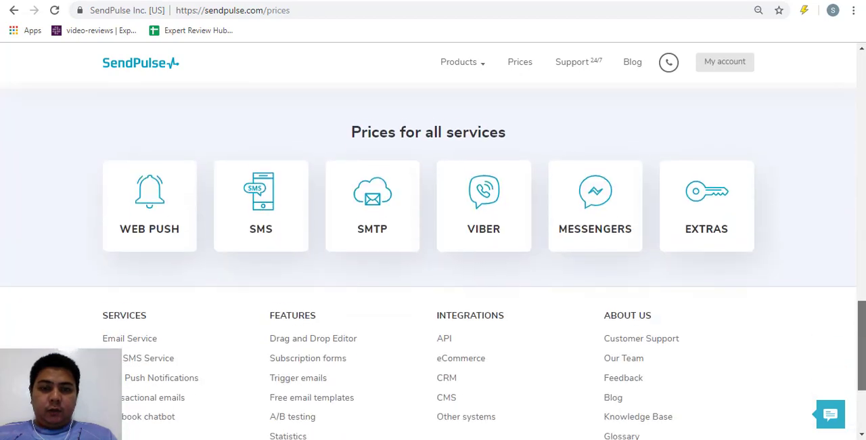
{"action": "scroll", "scroll_direction": "down", "scroll_amount": 3}
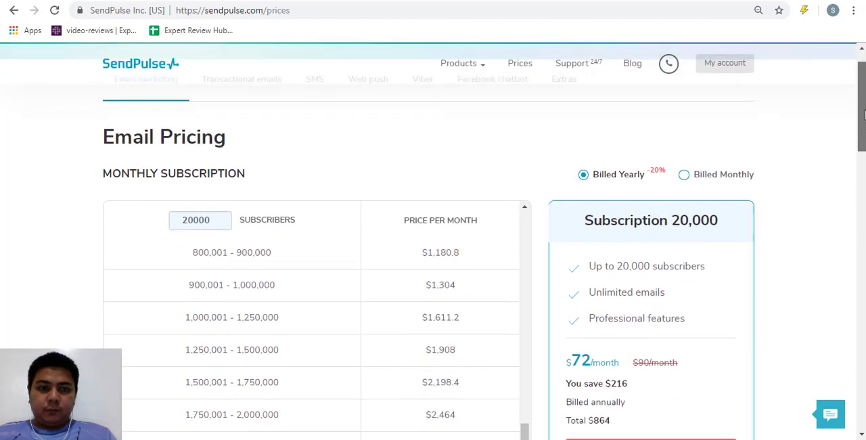
{"action": "scroll", "scroll_direction": "up", "scroll_amount": 3}
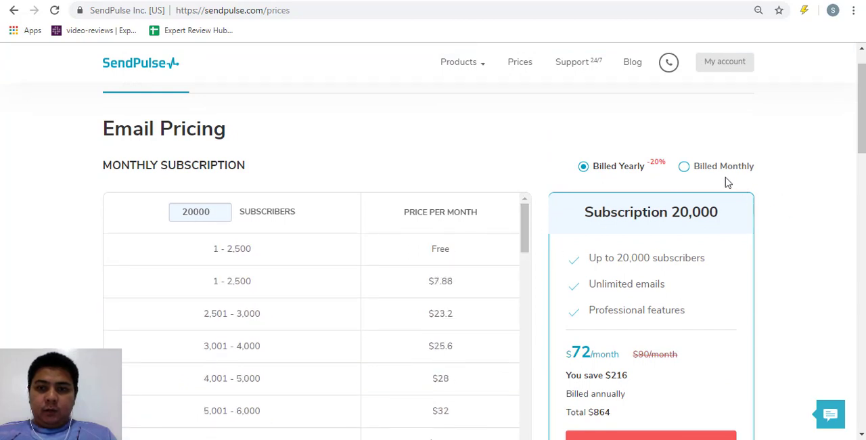
{"action": "left_click", "coordinate": [684, 165]}
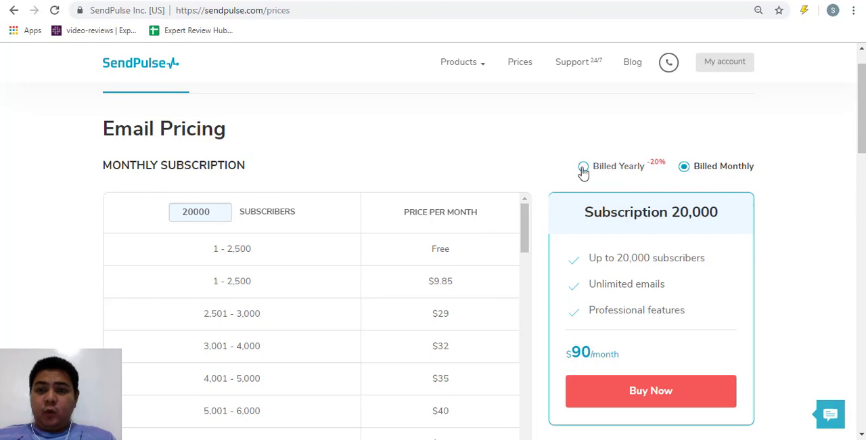
{"action": "left_click", "coordinate": [583, 166]}
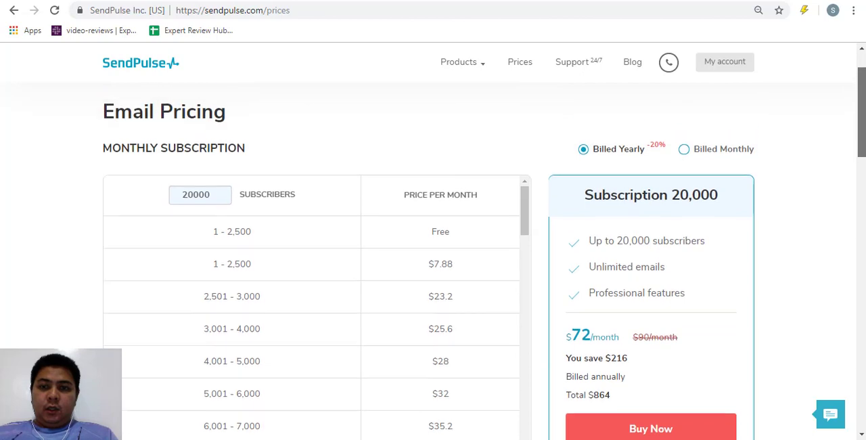
{"action": "scroll", "scroll_direction": "down", "scroll_amount": 3}
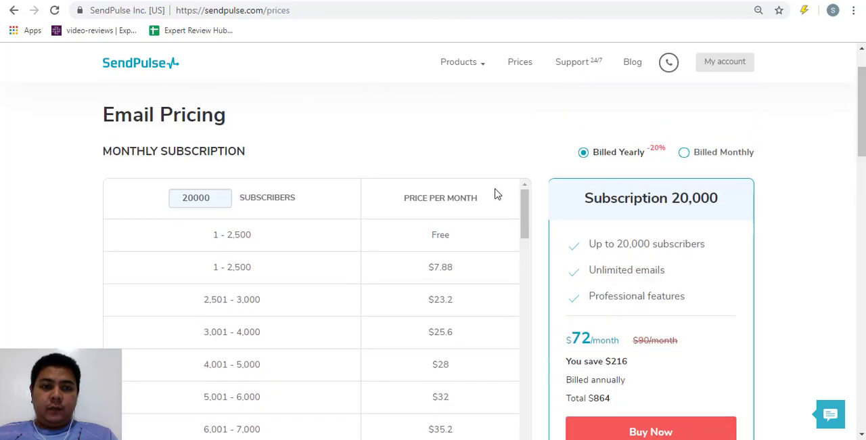
{"action": "left_click", "coordinate": [200, 197]}
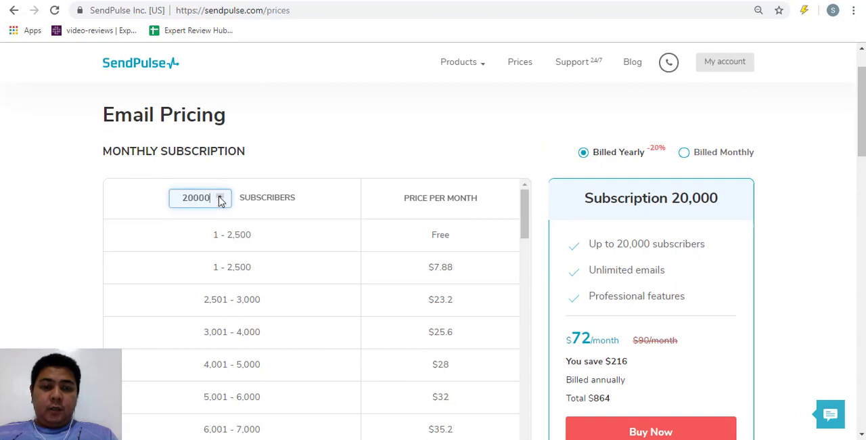
{"action": "scroll", "scroll_direction": "down", "scroll_amount": 3}
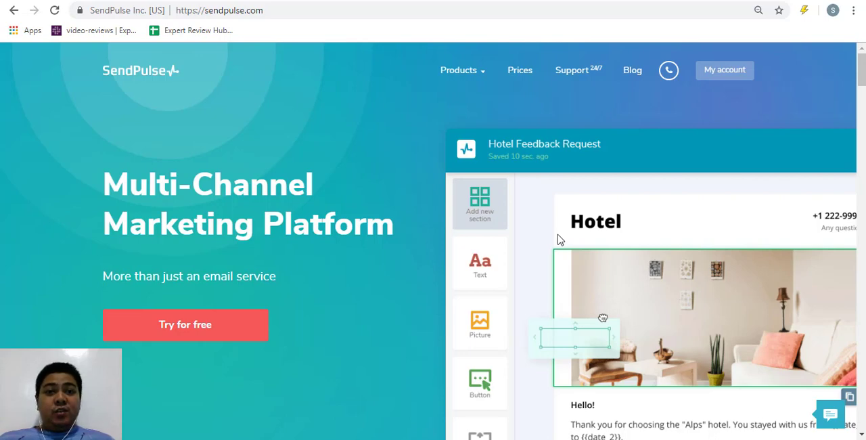
{"action": "mouse_move", "coordinate": [860, 88]}
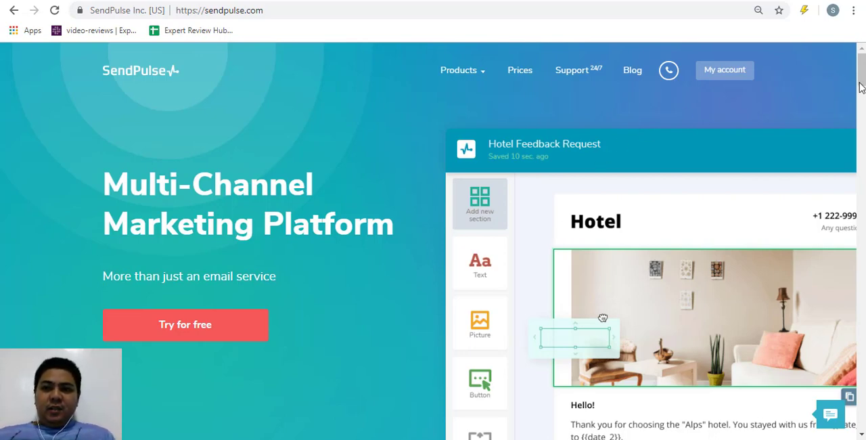
Step: Scroll the sendpulse.com homepage down to the delivery channels section
{"action": "scroll", "scroll_direction": "down", "scroll_amount": 3}
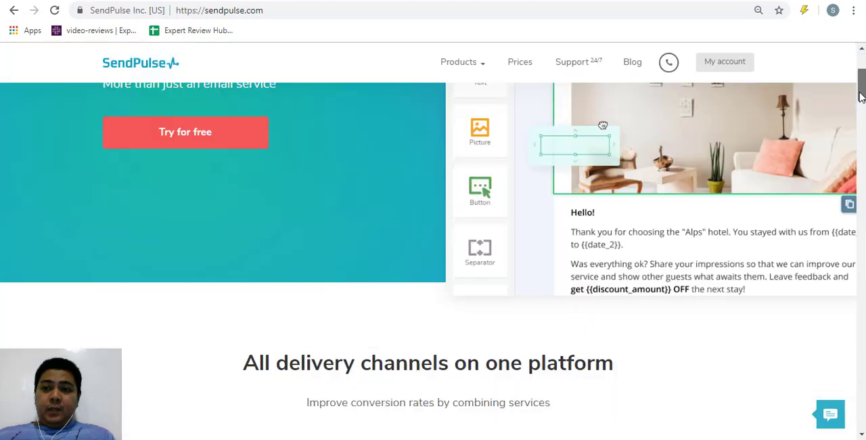
{"action": "scroll", "scroll_direction": "up", "scroll_amount": 3}
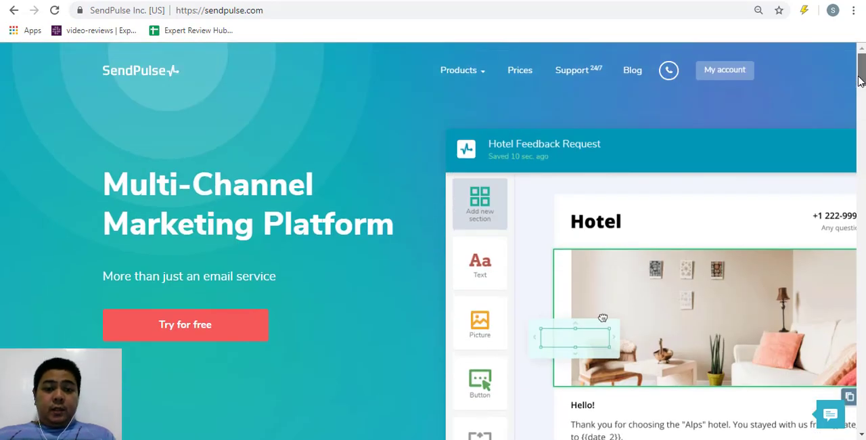
{"action": "scroll", "scroll_direction": "down", "scroll_amount": 3}
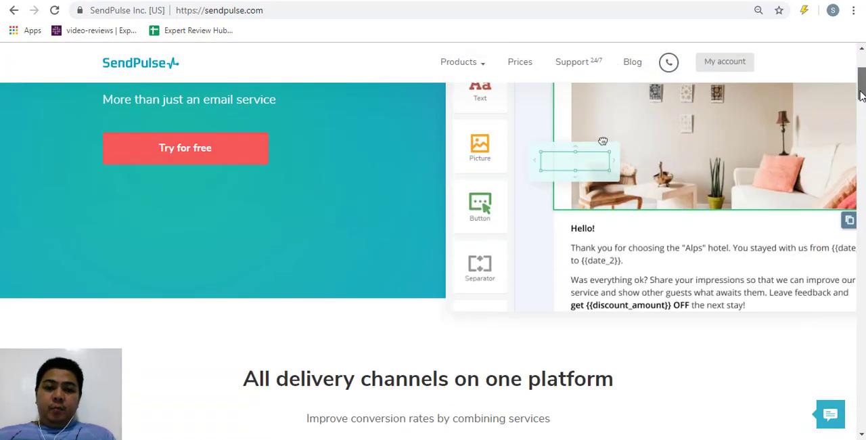
{"action": "scroll", "scroll_direction": "down", "scroll_amount": 3}
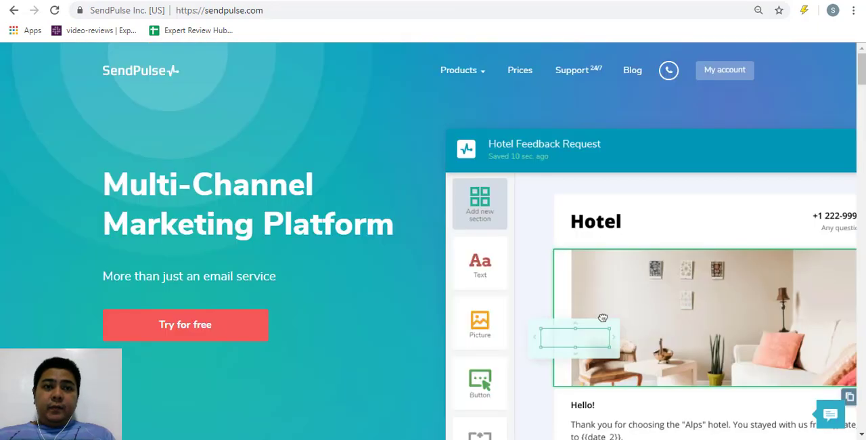
{"action": "scroll", "scroll_direction": "down", "scroll_amount": 3}
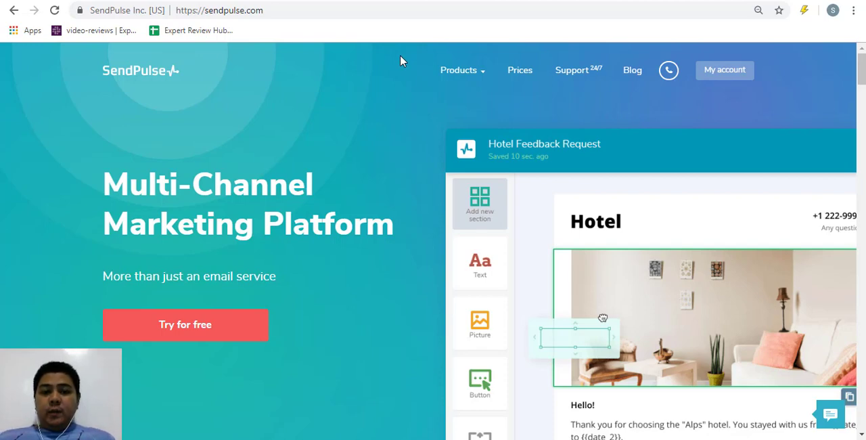
{"action": "mouse_move", "coordinate": [430, 45]}
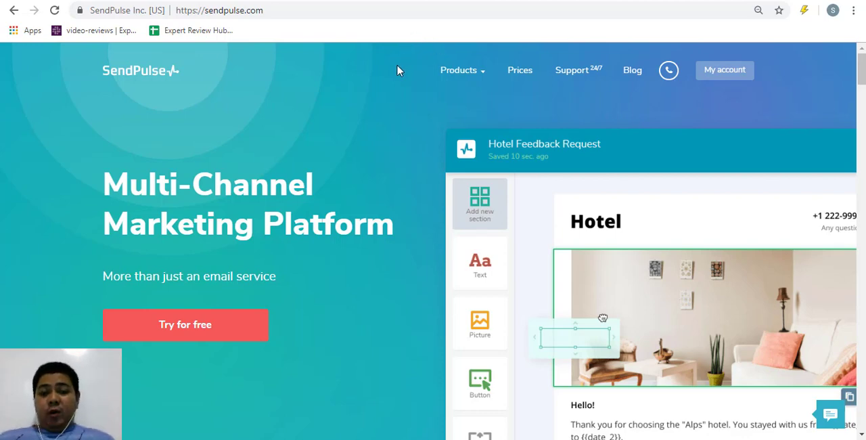
{"action": "mouse_move", "coordinate": [384, 6]}
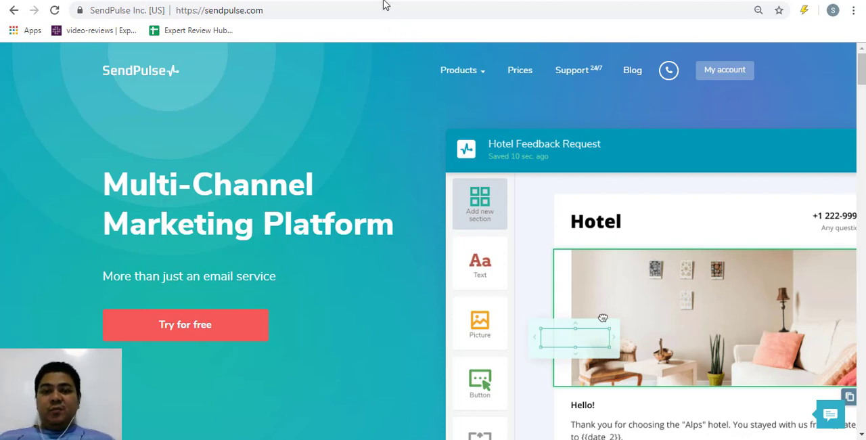
{"action": "scroll", "scroll_direction": "down", "scroll_amount": 3}
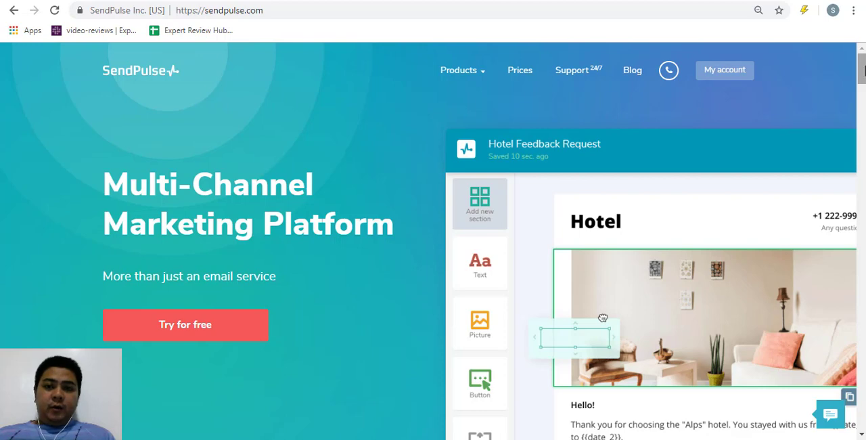
{"action": "mouse_move", "coordinate": [313, 95]}
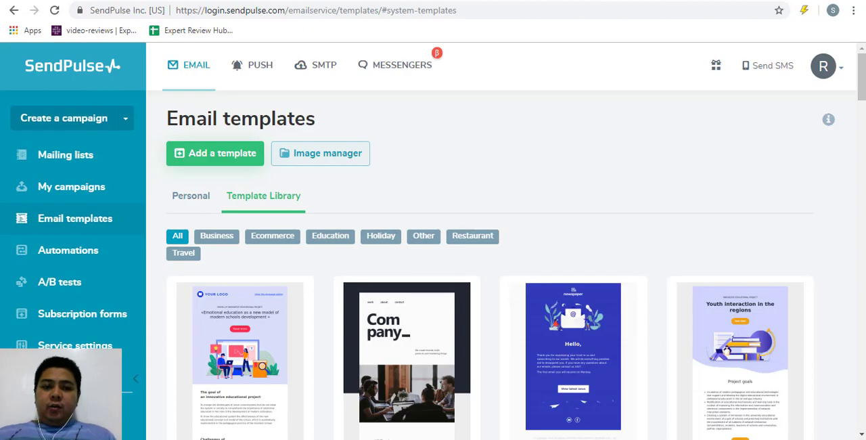
Step: Scroll through the Template Library's Business, Ecommerce, Restaurant and Travel template previews
{"action": "scroll", "scroll_direction": "down", "scroll_amount": 3}
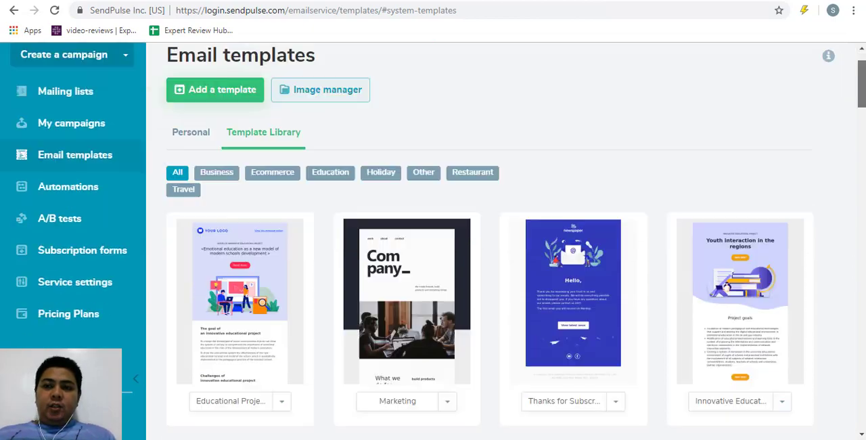
{"action": "scroll", "scroll_direction": "down", "scroll_amount": 3}
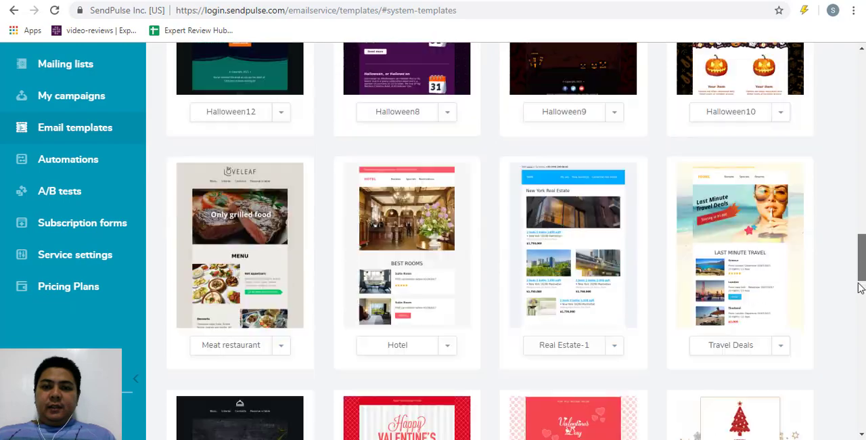
{"action": "scroll", "scroll_direction": "down", "scroll_amount": 3}
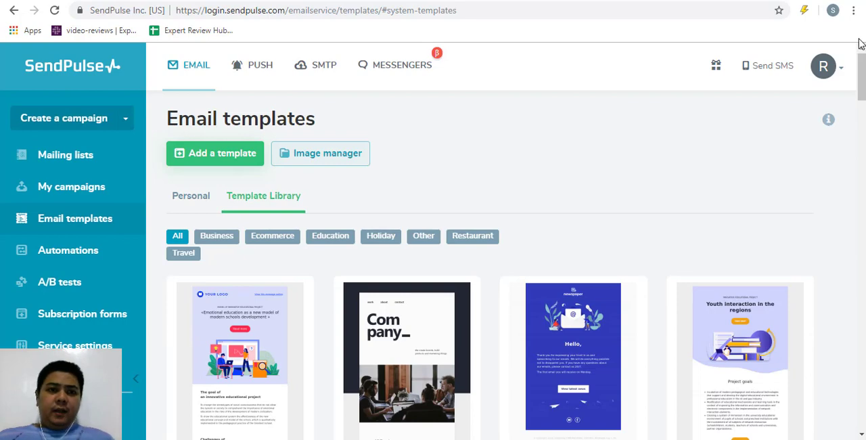
{"action": "scroll", "scroll_direction": "down", "scroll_amount": 3}
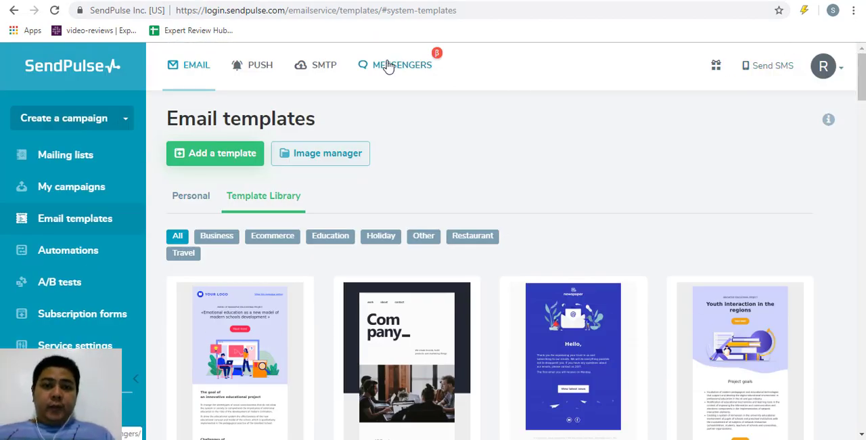
{"action": "mouse_move", "coordinate": [842, 55]}
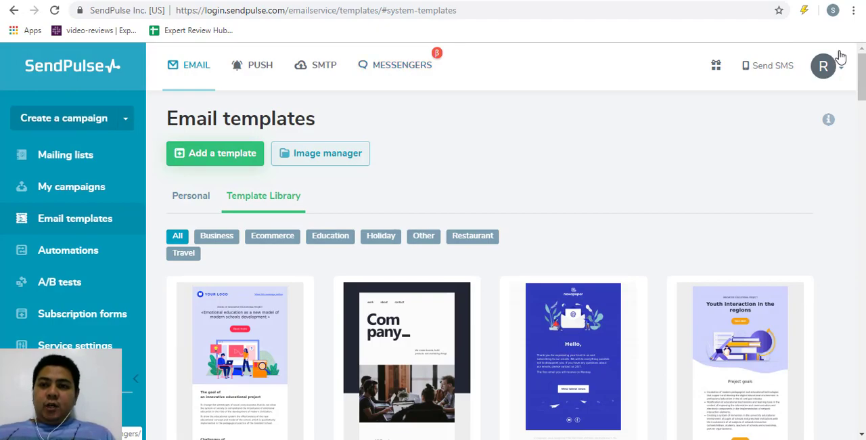